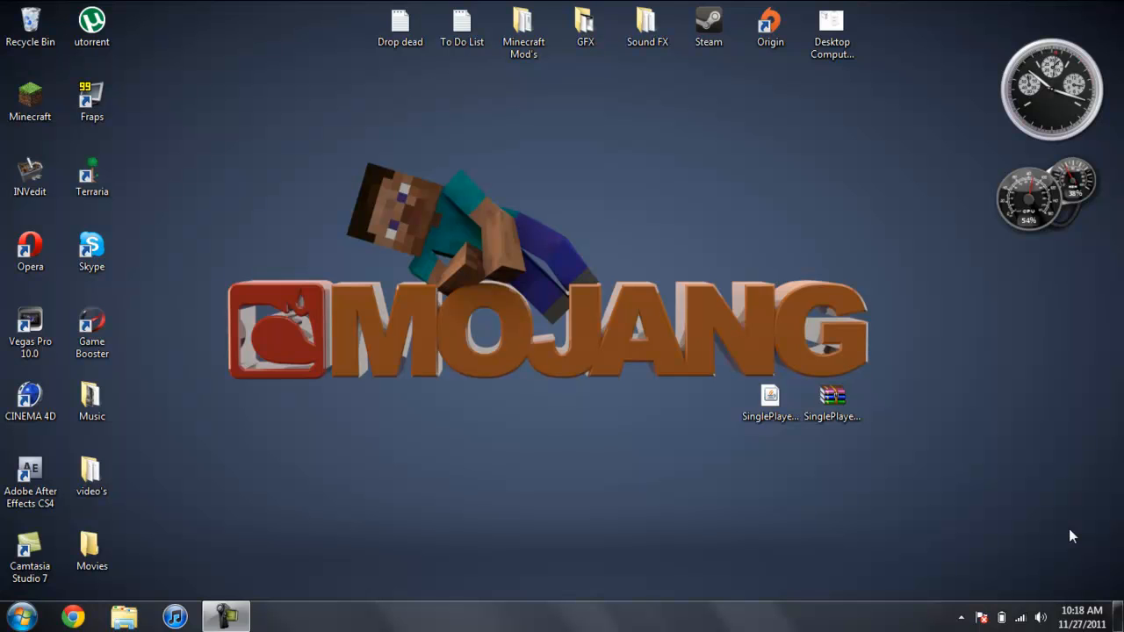
Launch Minecraft 1.0.0 from the desktop shortcut and log in to reach the title menu.
click(30, 101)
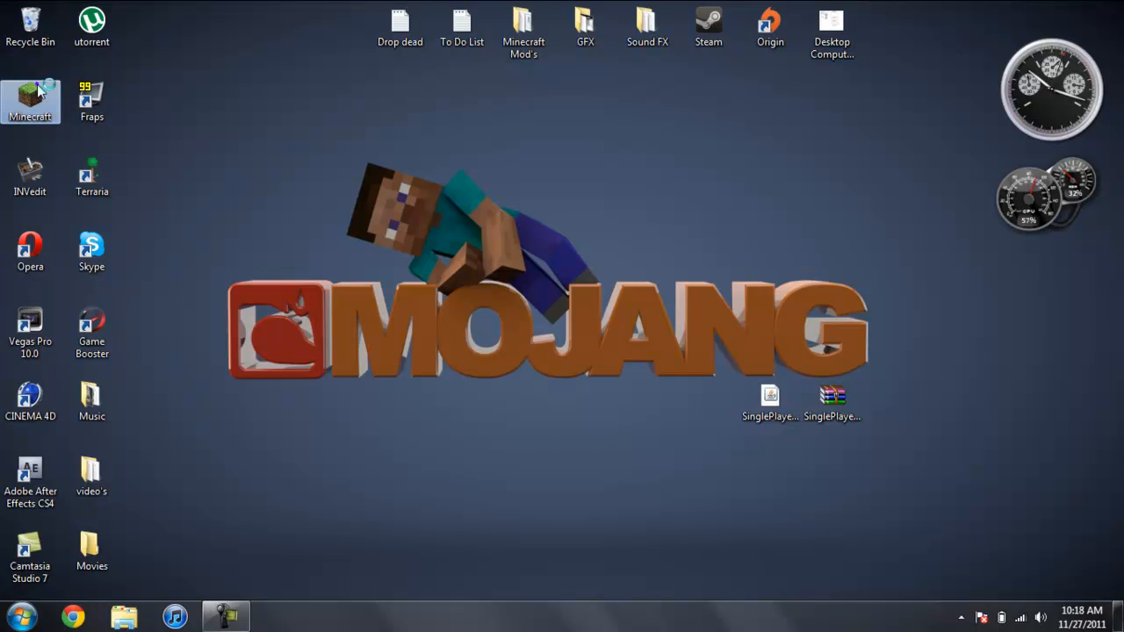
double_click(30, 101)
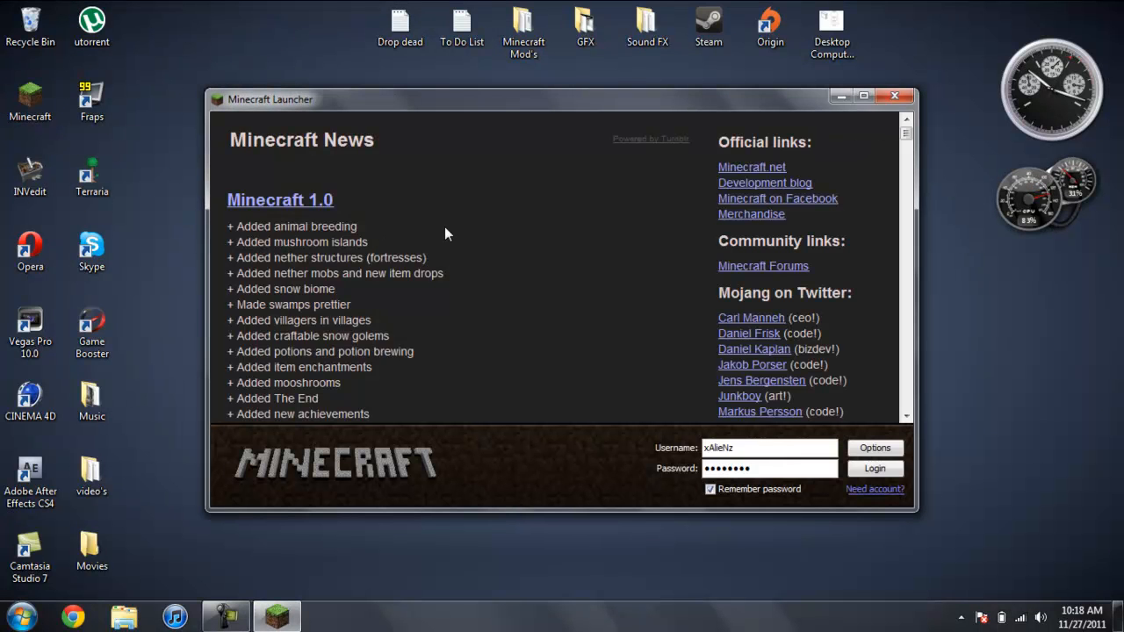
click(874, 469)
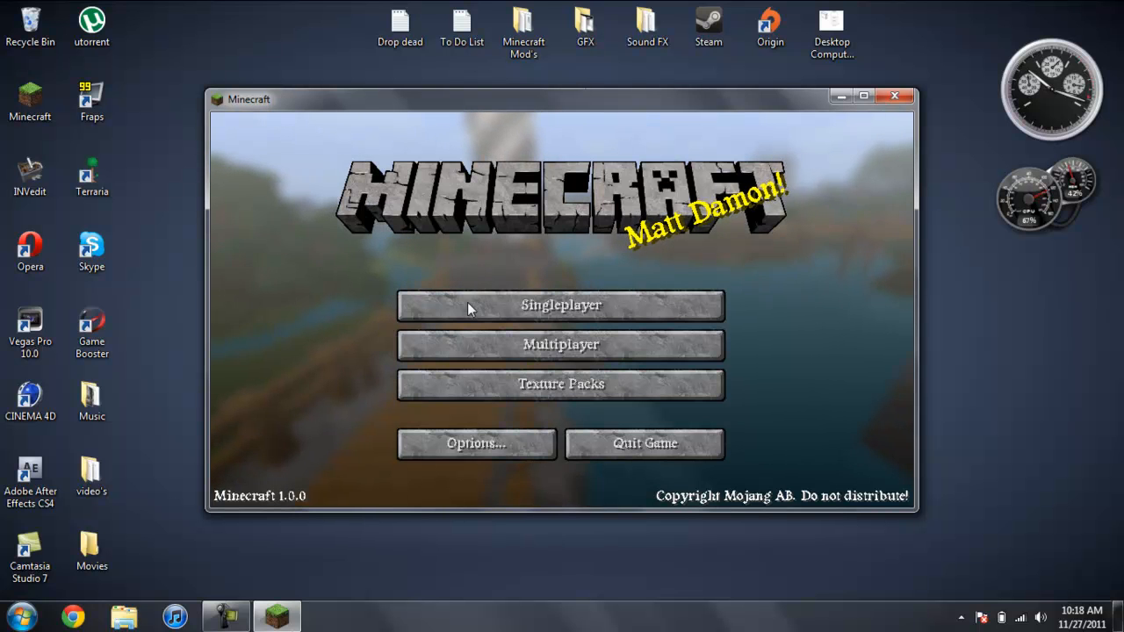
Open Singleplayer and play the 'Beautiful wonderland' world.
click(561, 305)
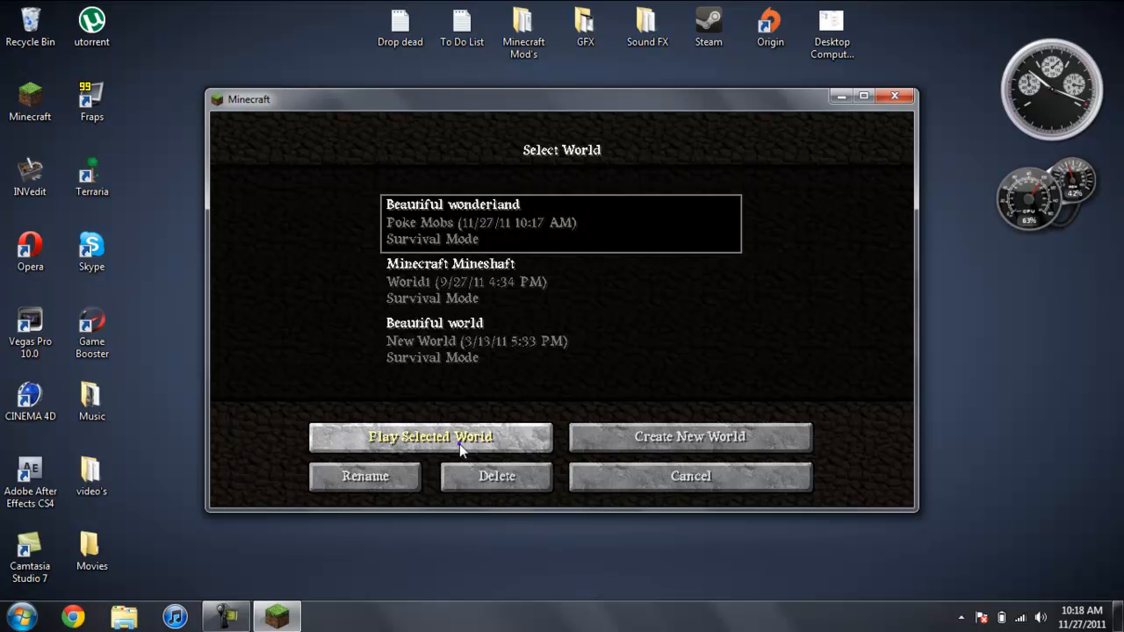
click(430, 436)
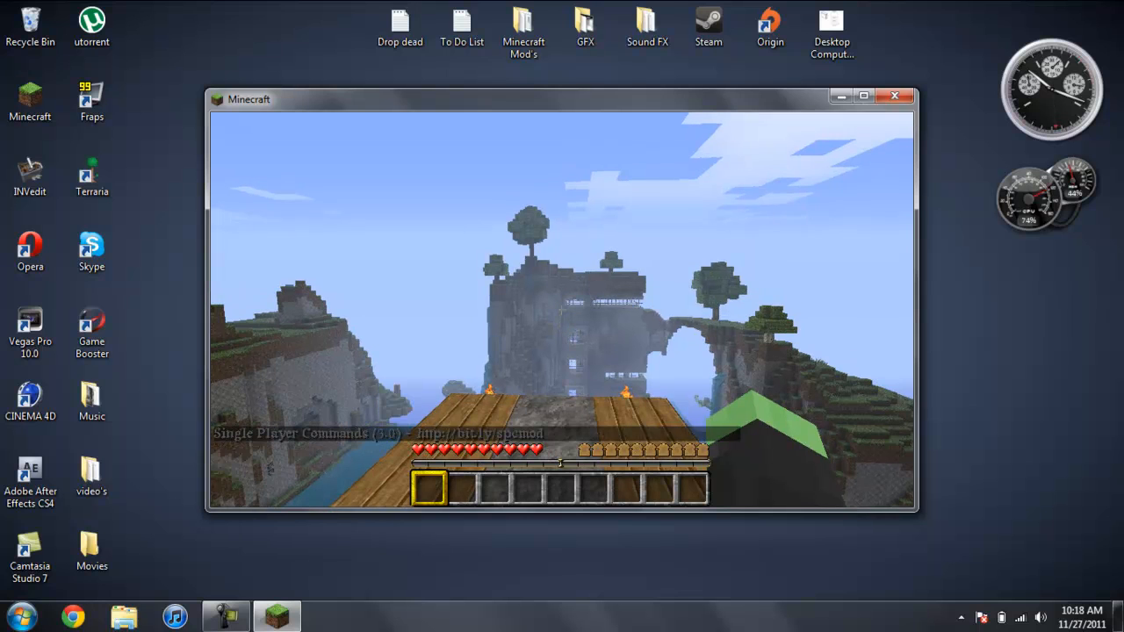
Enter the fly command in the console and fly up above the landscape.
key(t)
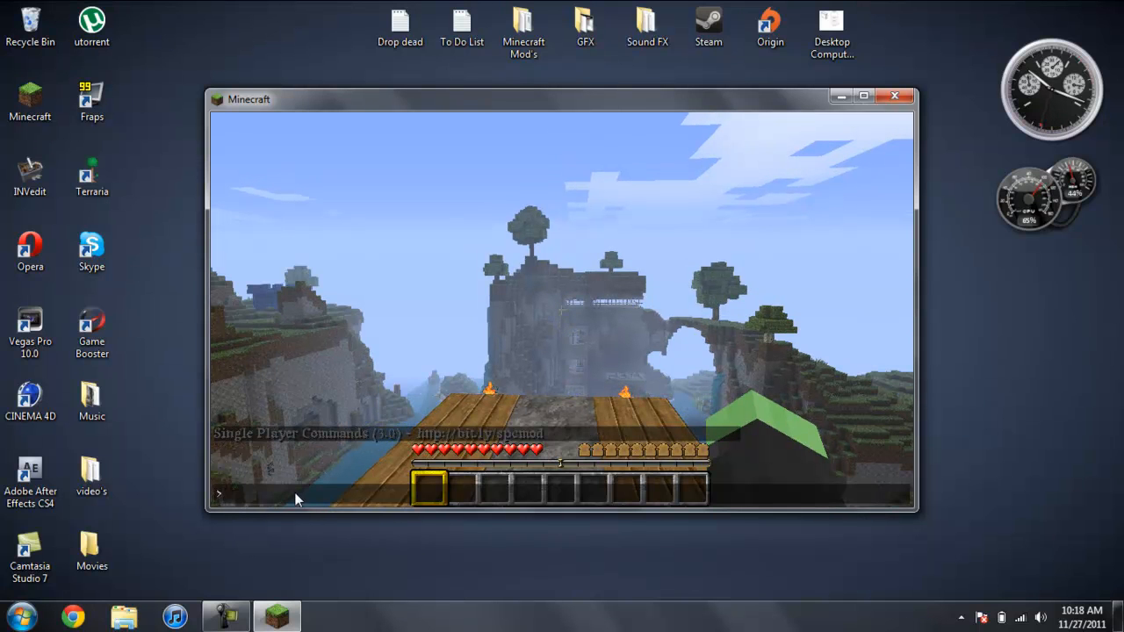
text(gf)
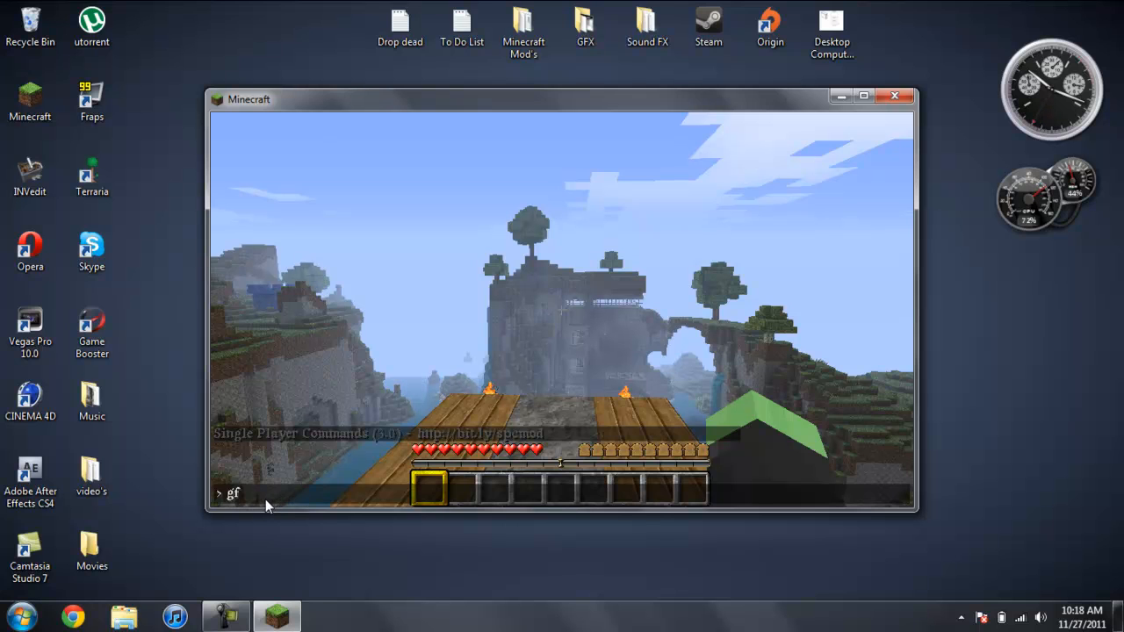
text(skj)
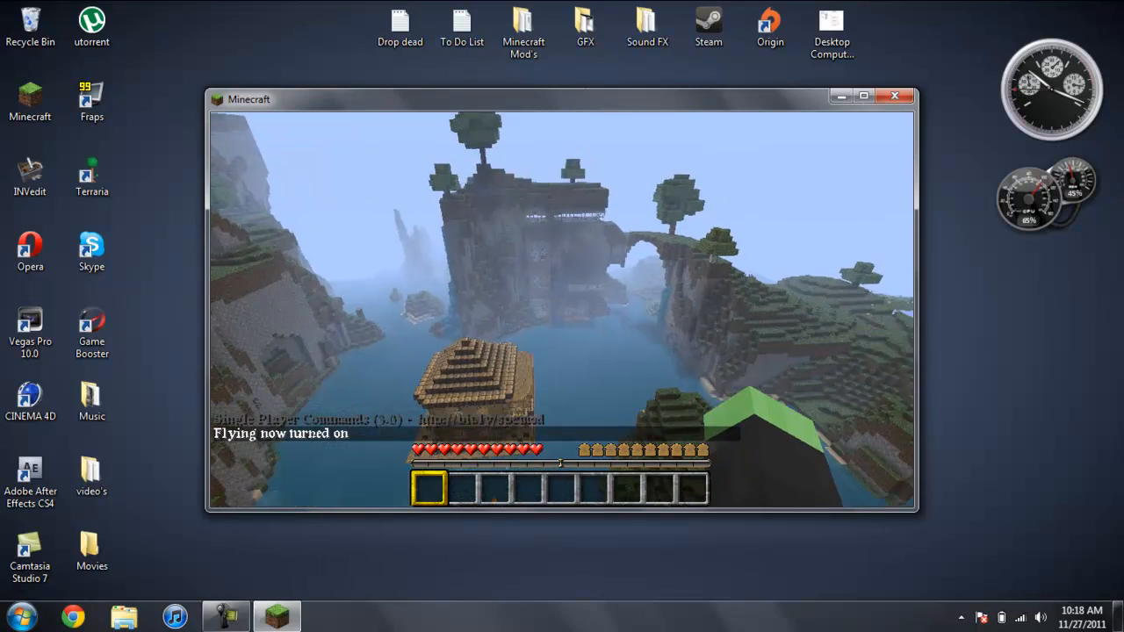
mouse_move(562, 307)
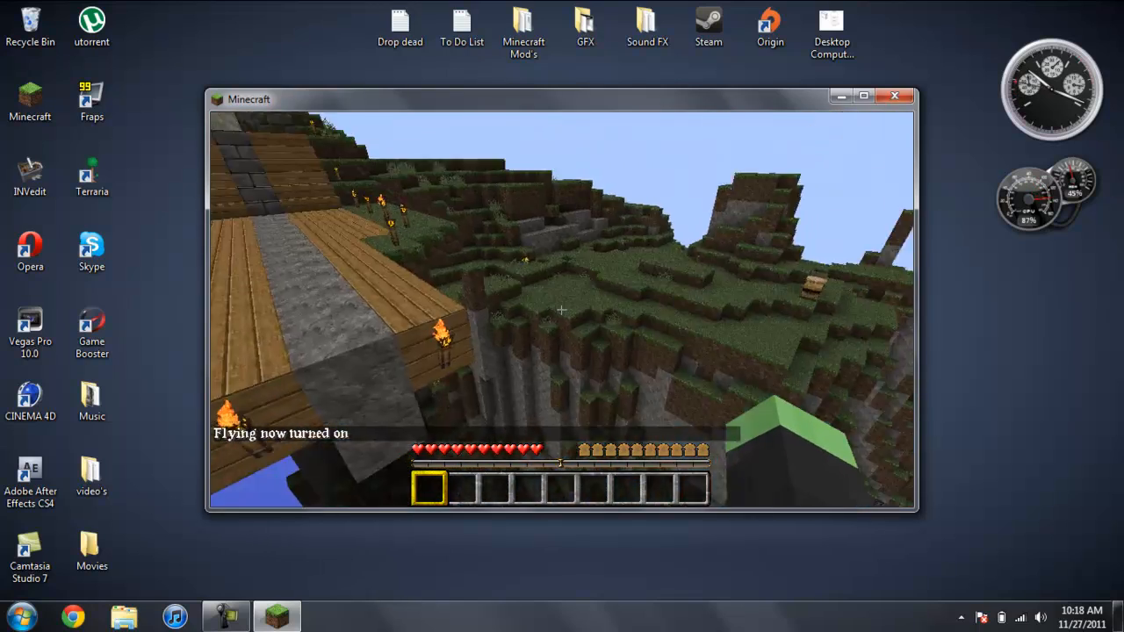
mouse_move(561, 309)
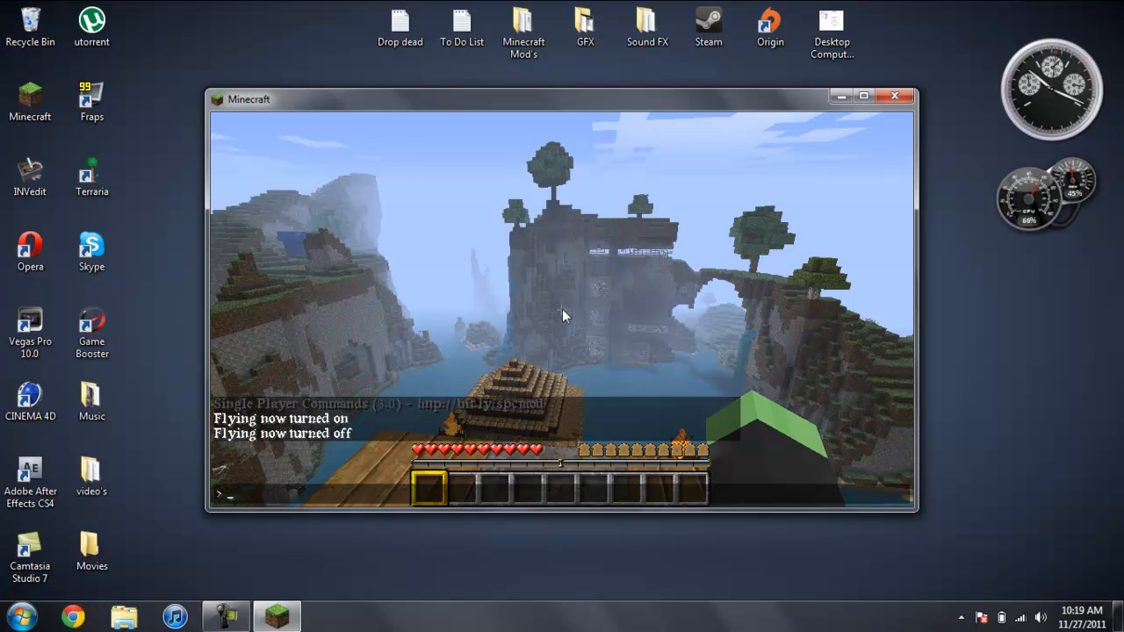
Enter 'time night', then a second time command to reach Day 51 at 00:00.
text(time nigh)
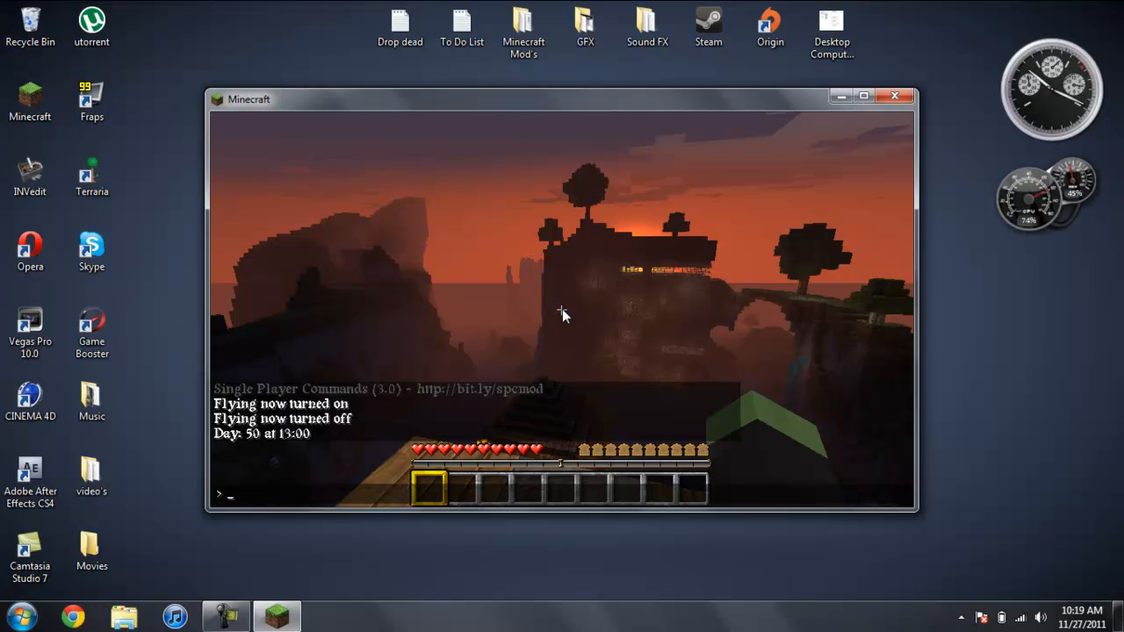
text(time)
text(instantmine)
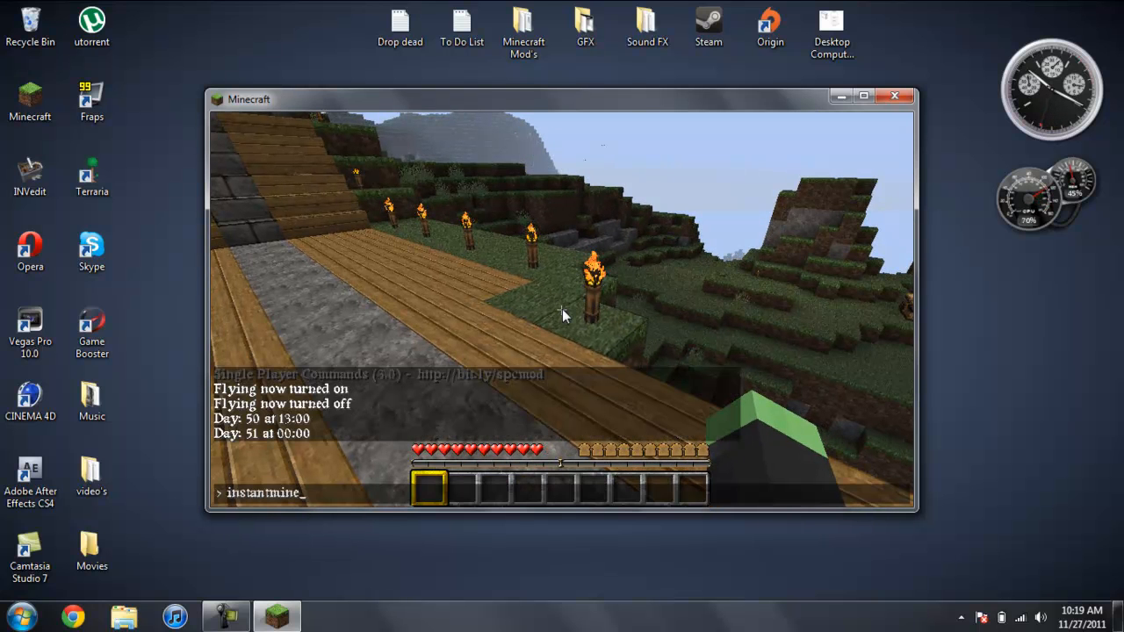
Run the instantmine command and dig out six dirt blocks.
key(Return)
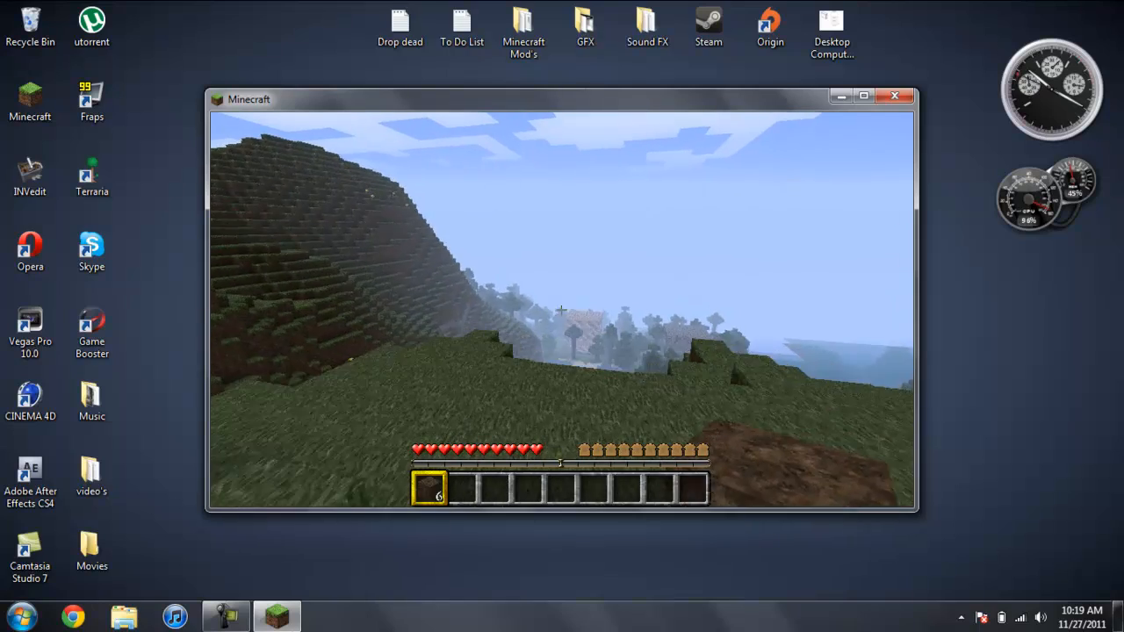
mouse_move(562, 310)
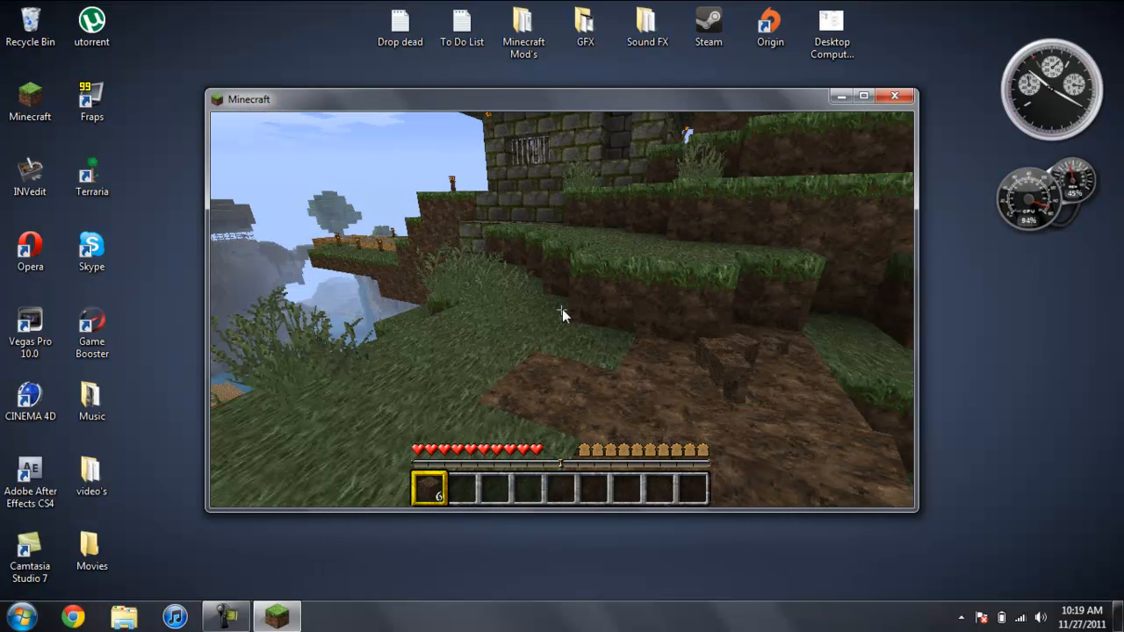
key(t)
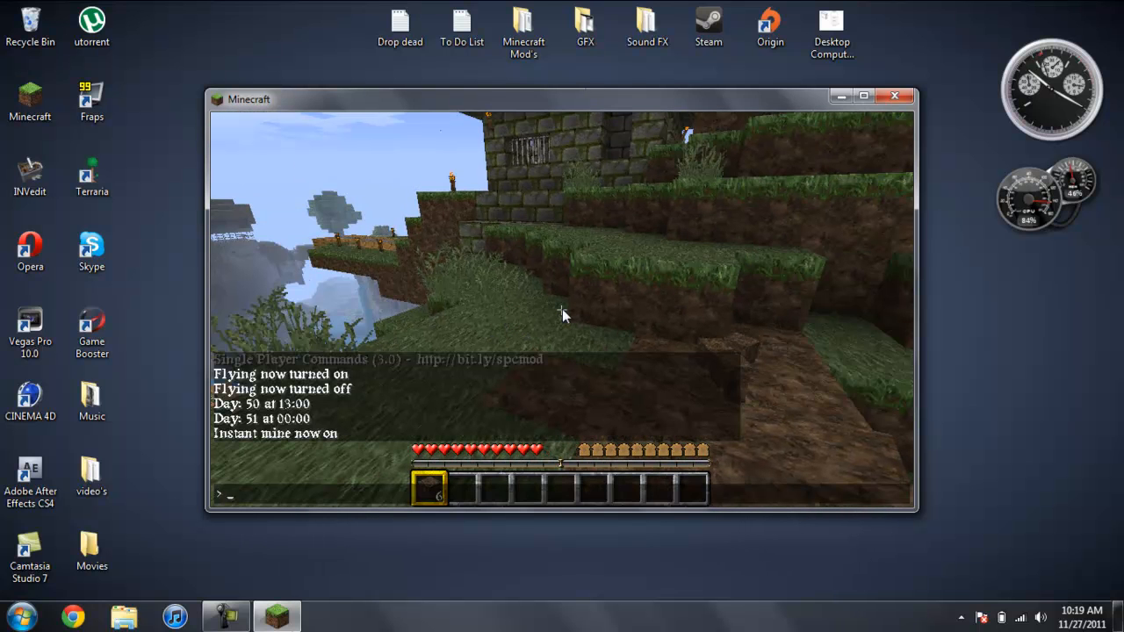
List spawnable creatures with 'spawn list', then run 'spawn villager 2' beside the player.
text(spawn)
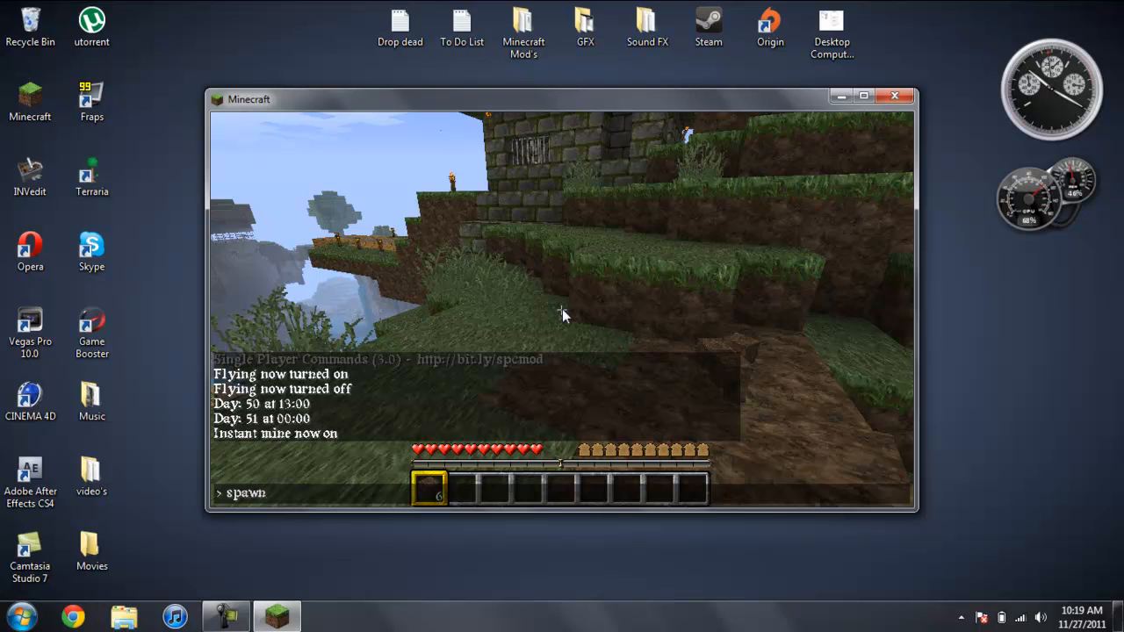
text(list)
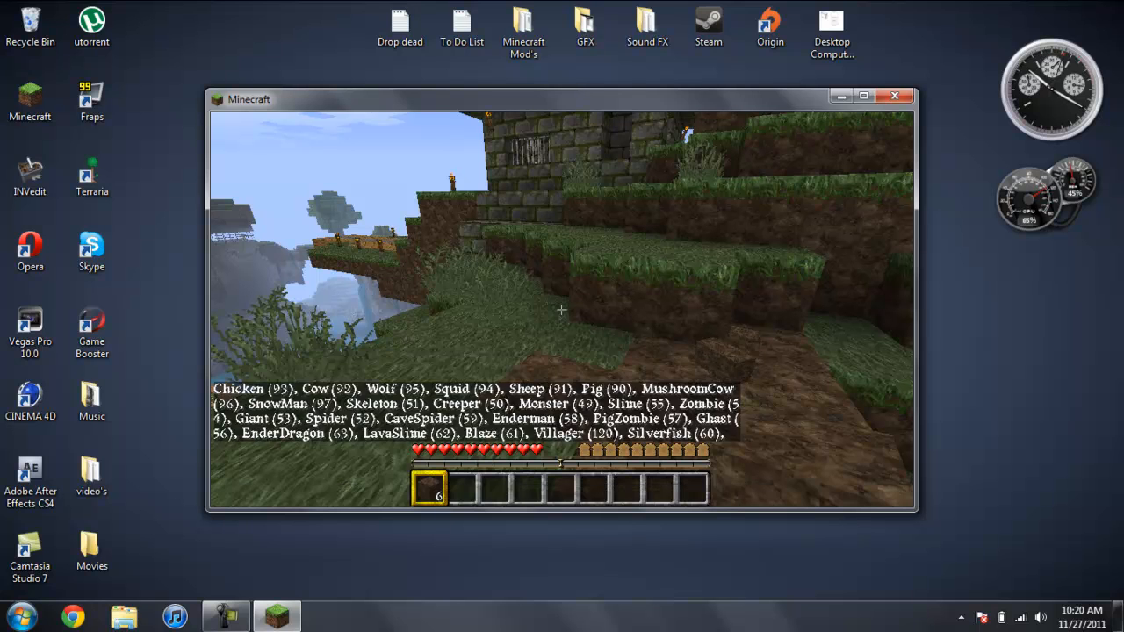
key(t)
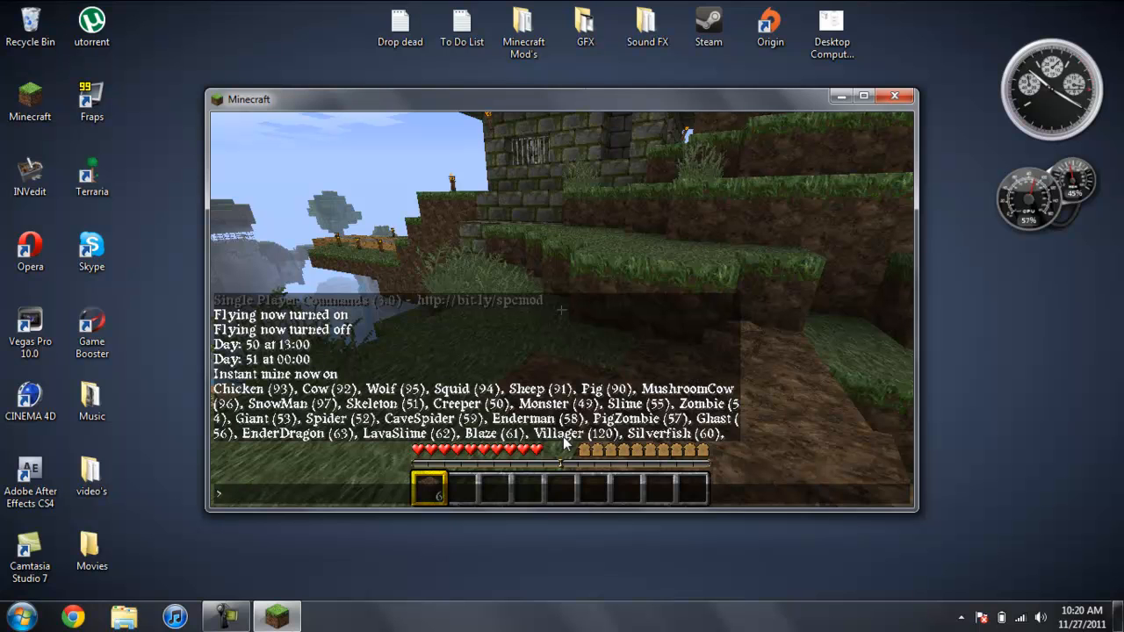
text(spawn)
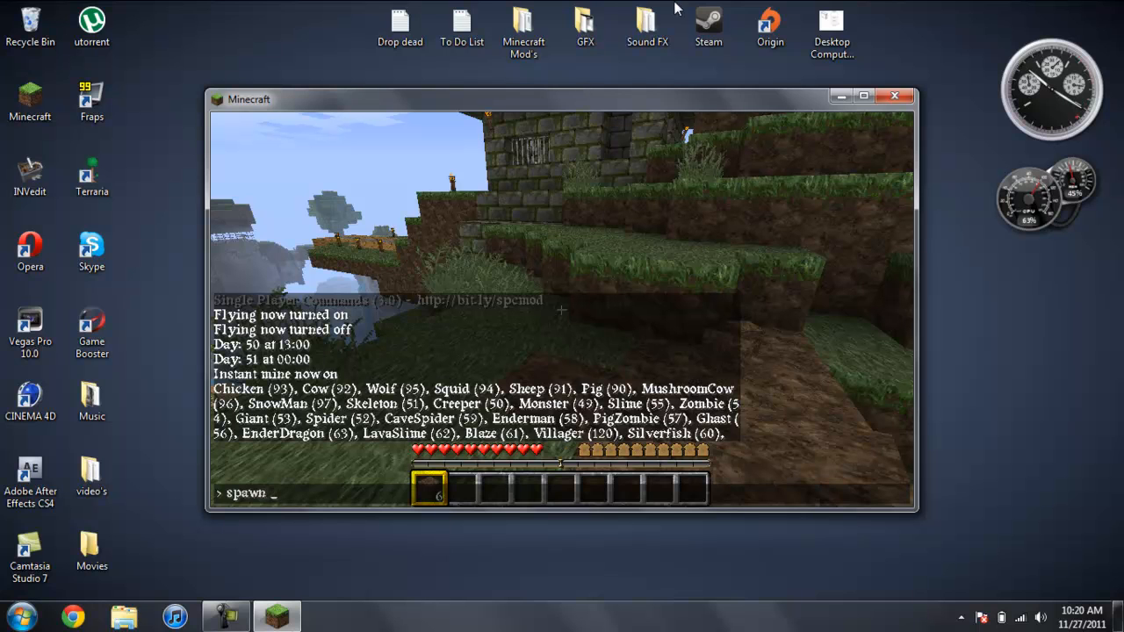
mouse_move(610, 444)
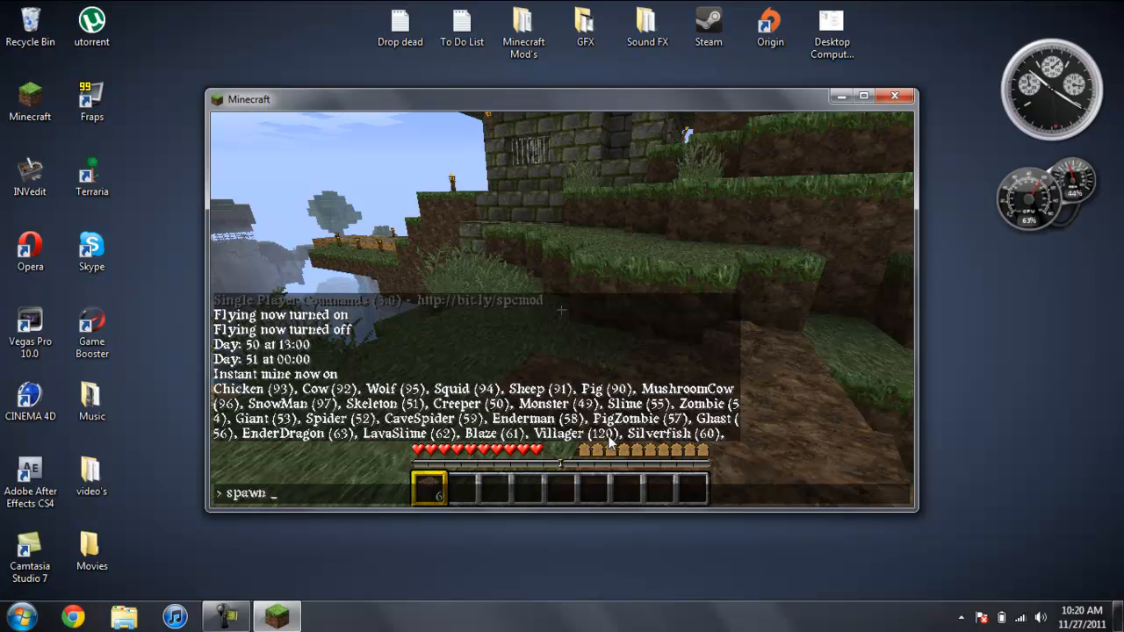
text(v)
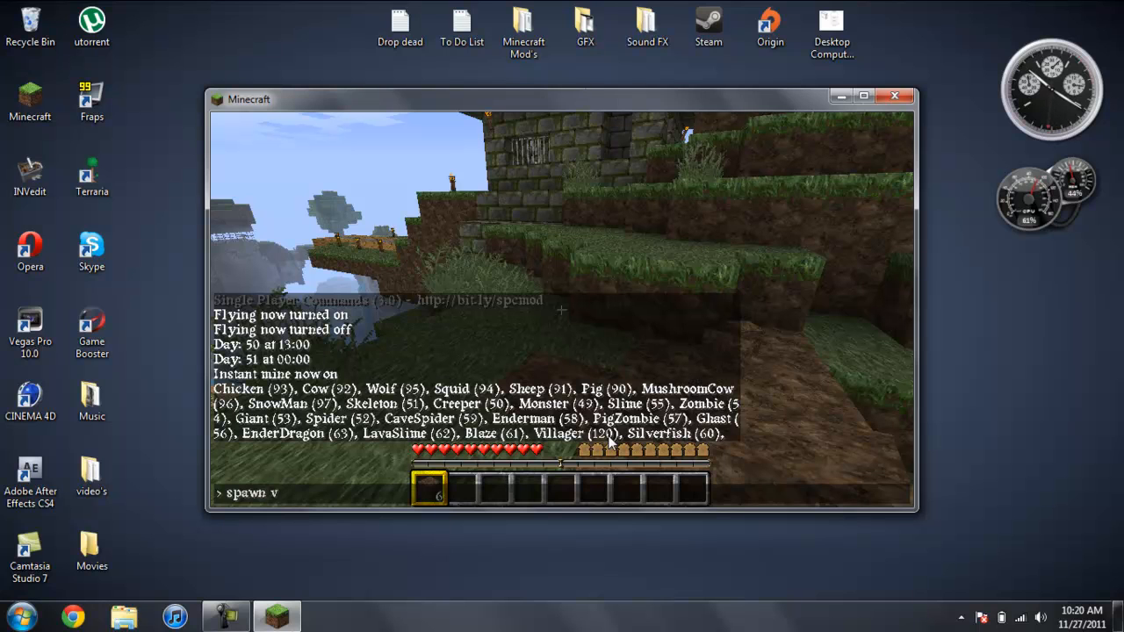
text(illager)
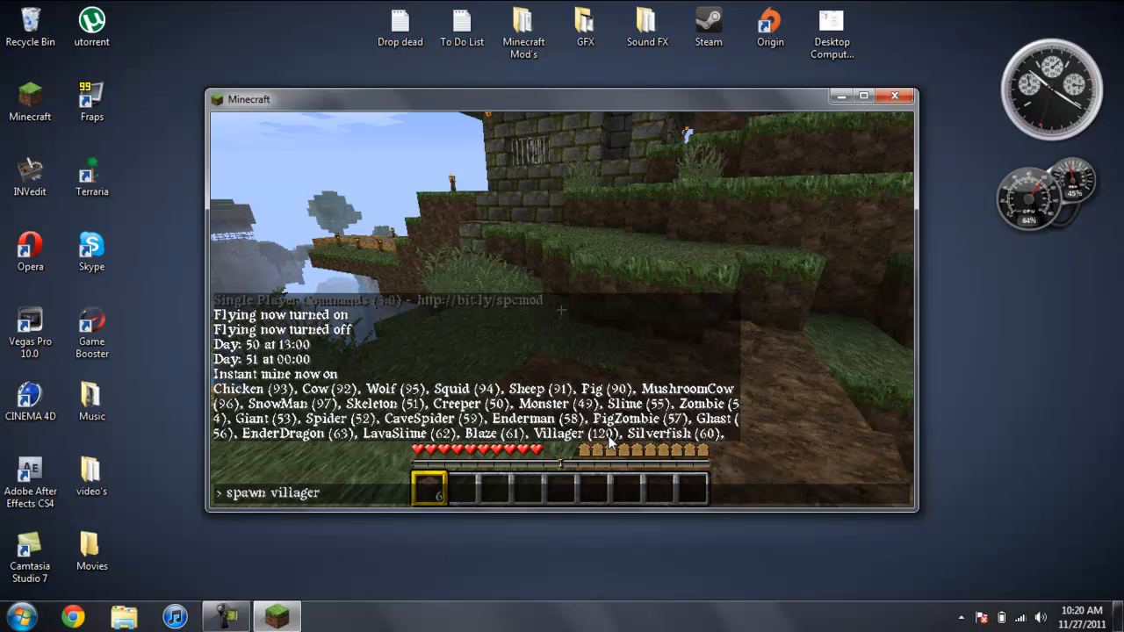
text(2)
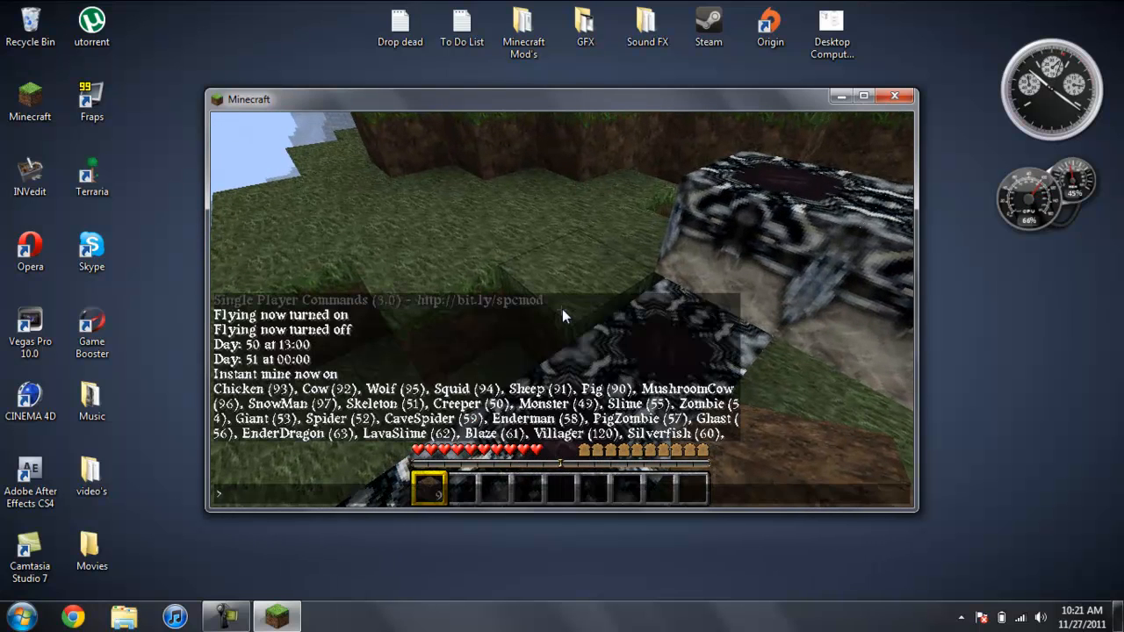
Run 'give 2 3 2' to add a stack of two blocks to the hotbar.
text(give 2)
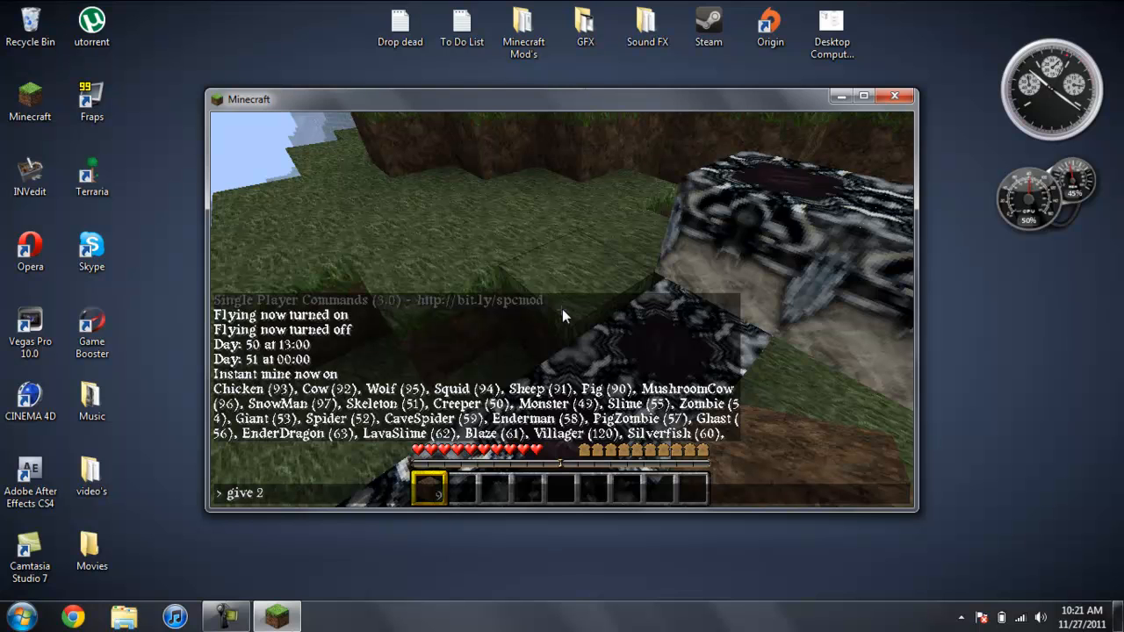
text(3 2)
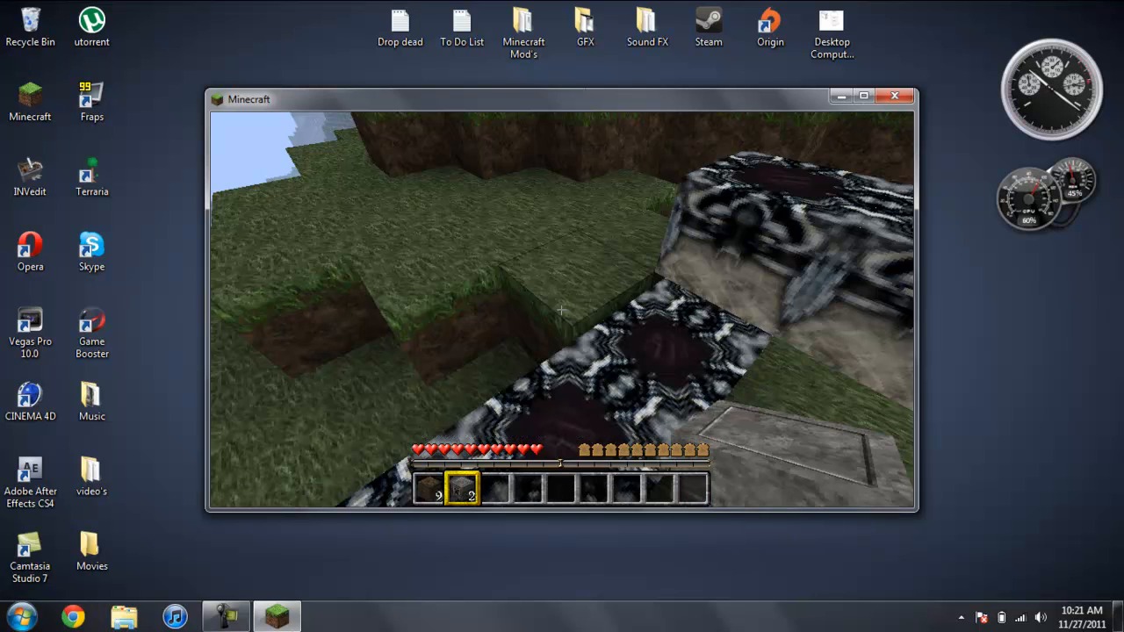
mouse_move(562, 307)
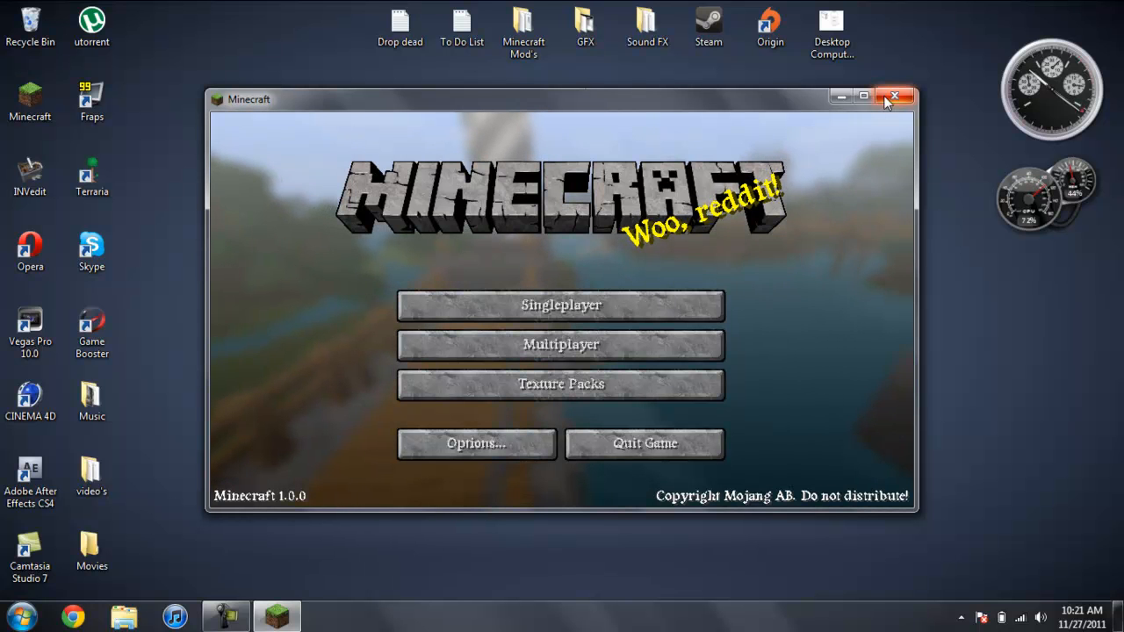
mouse_move(895, 96)
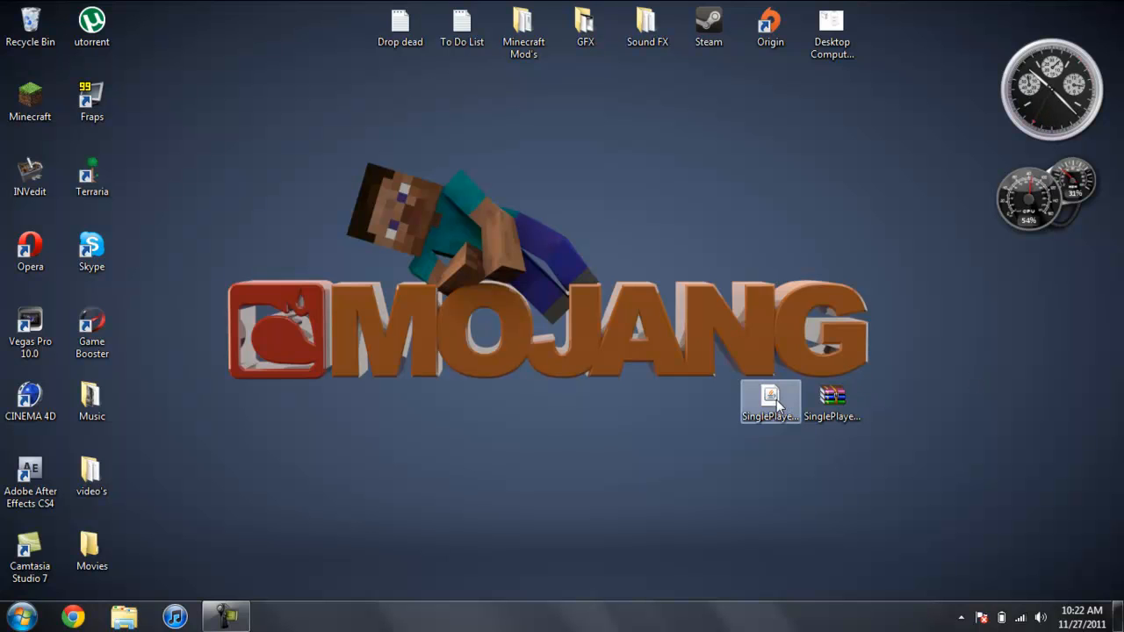
mouse_move(834, 531)
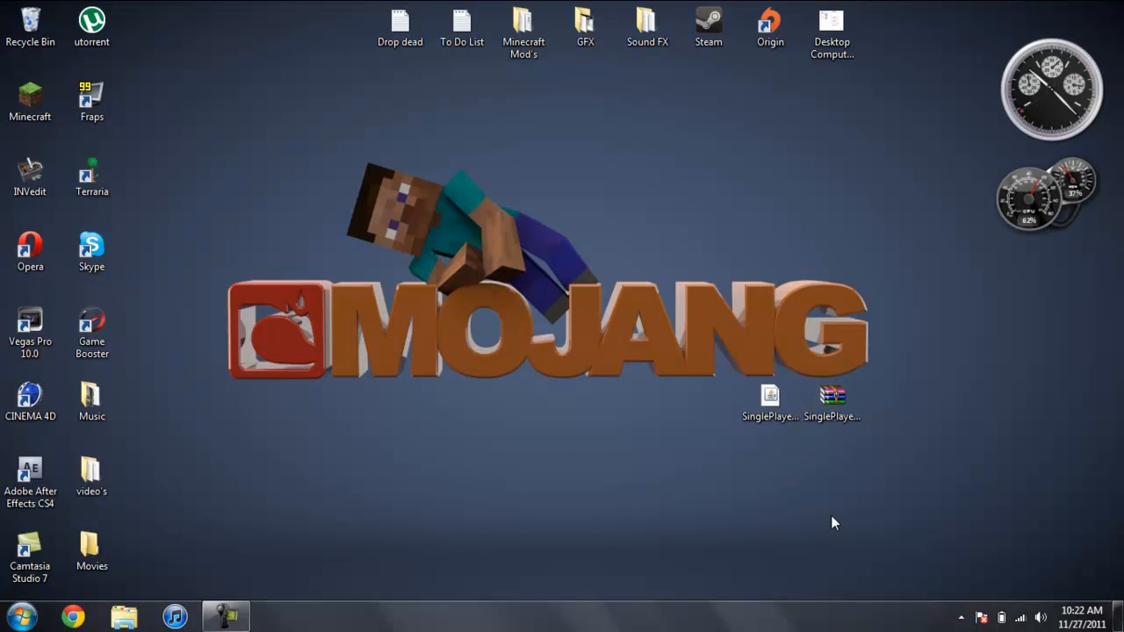
mouse_move(639, 508)
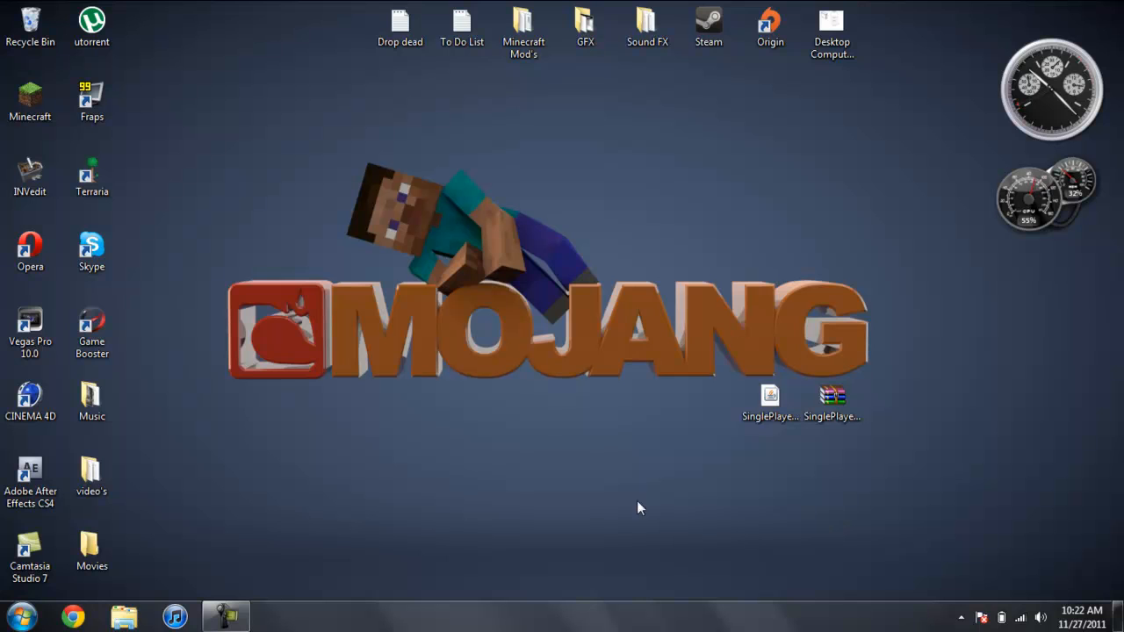
mouse_move(615, 426)
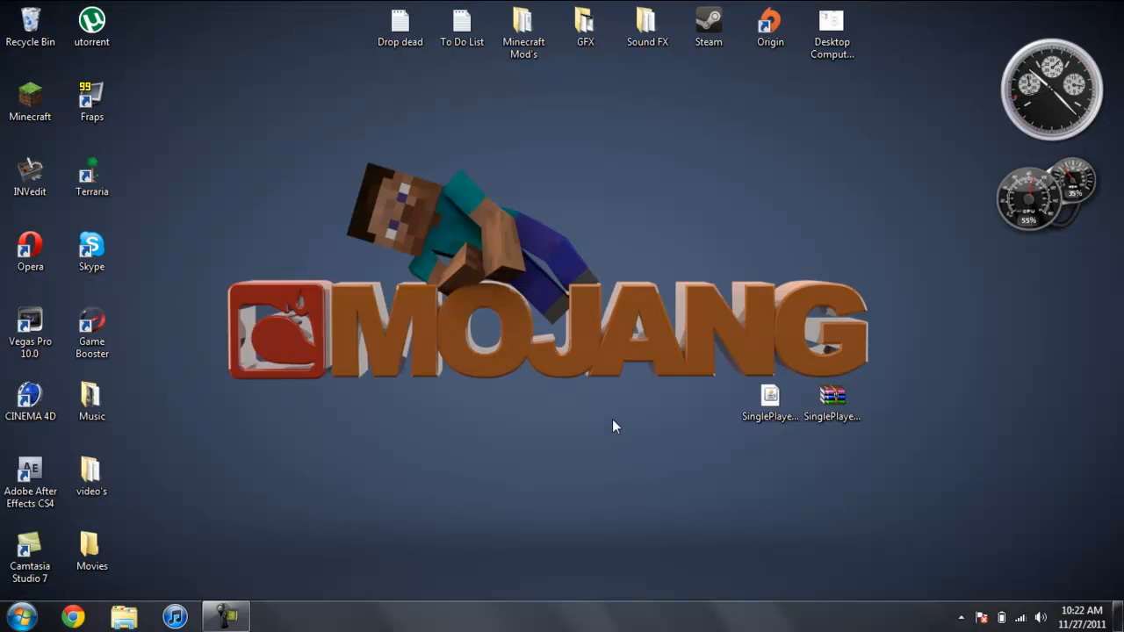
mouse_move(832, 295)
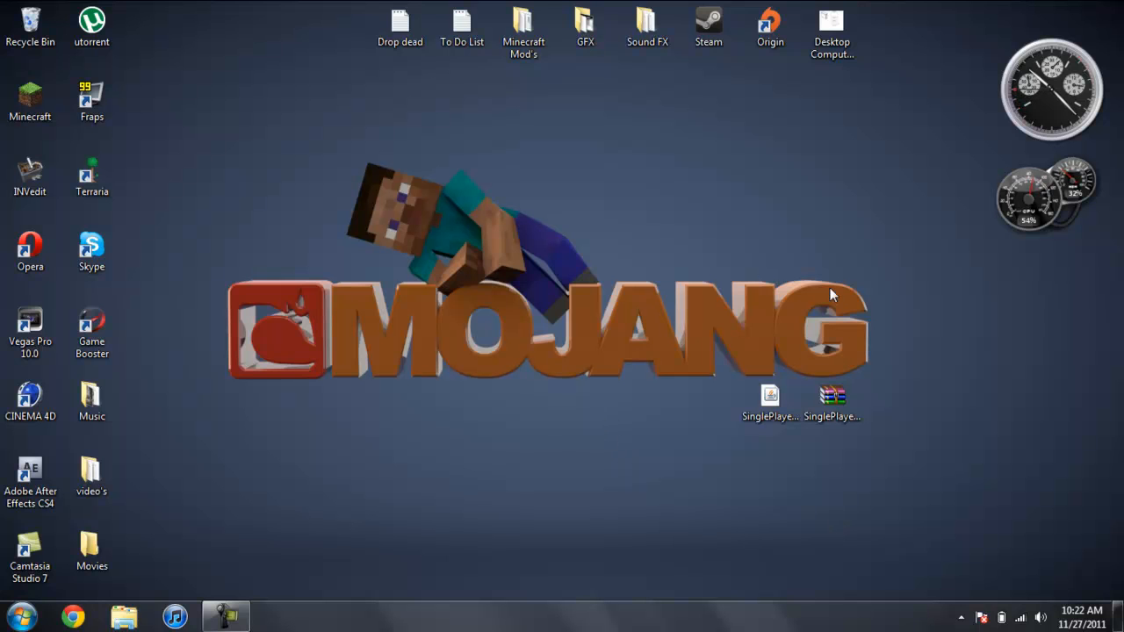
mouse_move(849, 291)
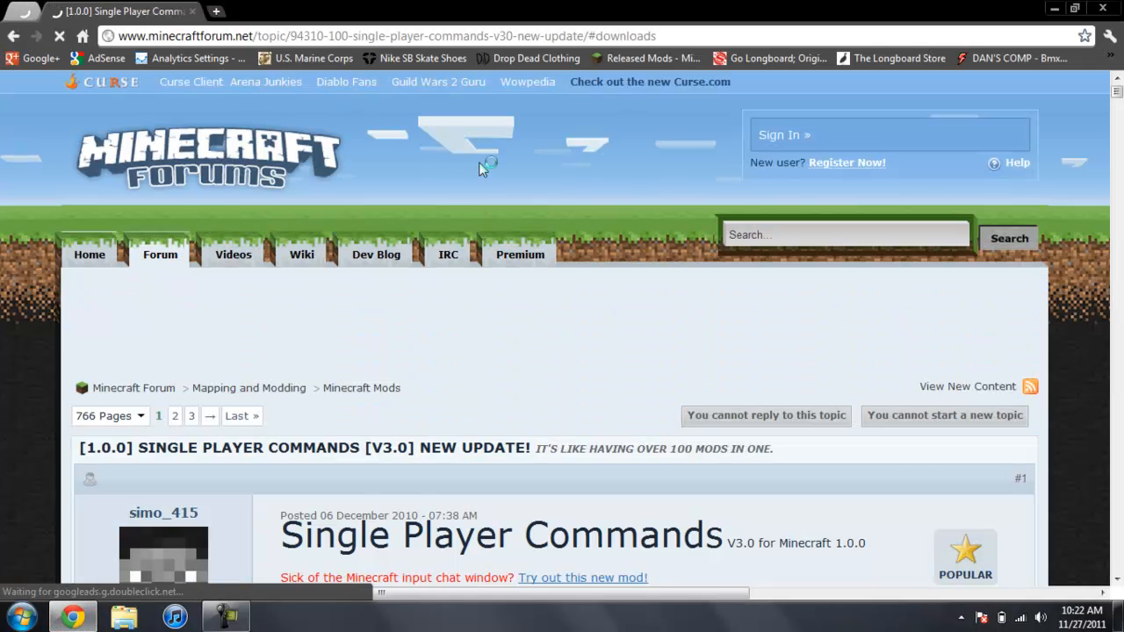
Scroll to the topic's Downloads section and download the Automated Installer via Direct Download.
scroll(down, 3)
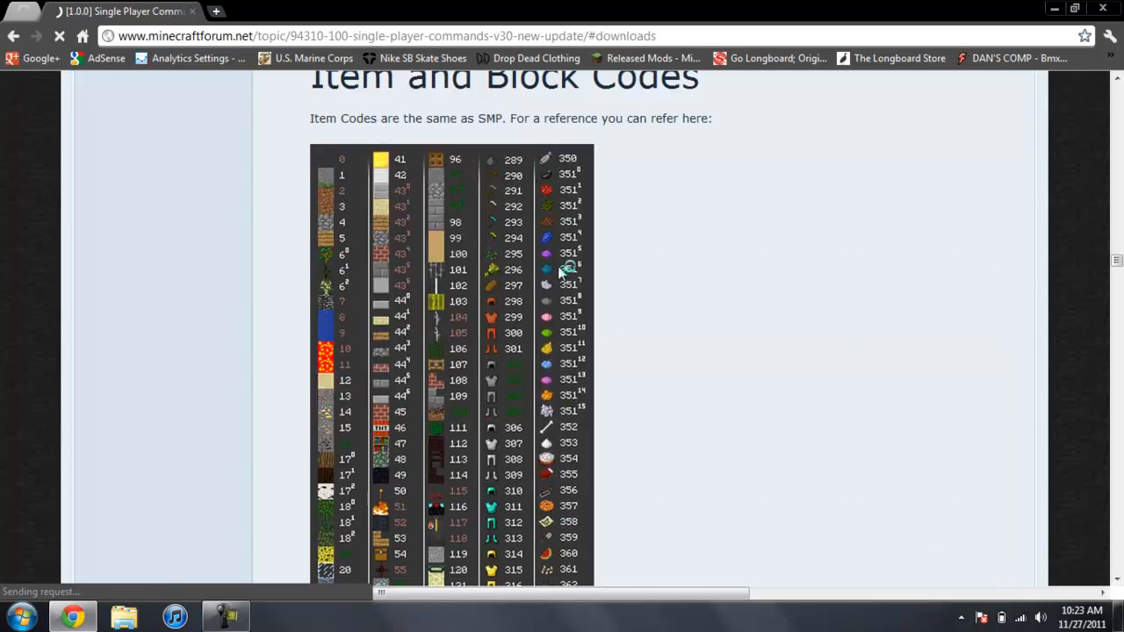
scroll(down, 3)
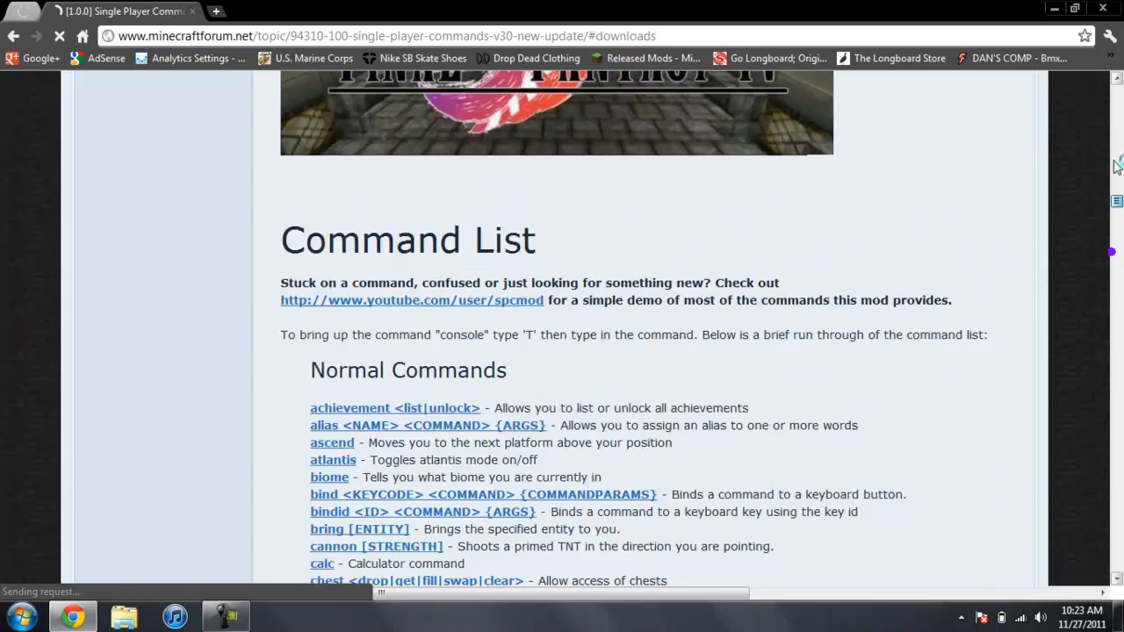
scroll(up, 3)
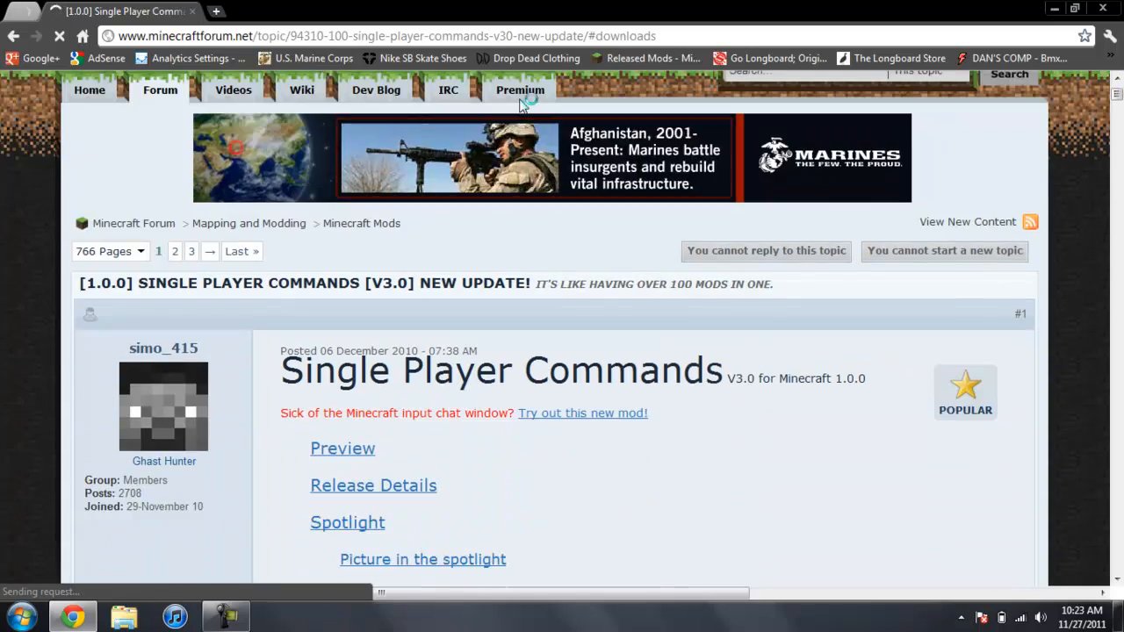
scroll(down, 3)
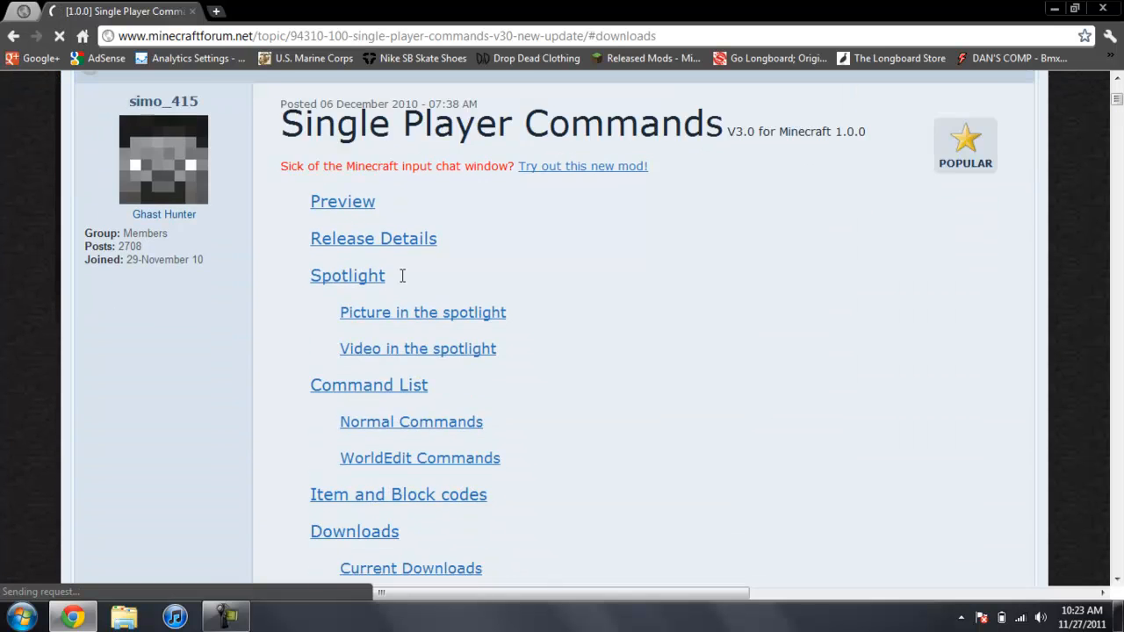
scroll(down, 3)
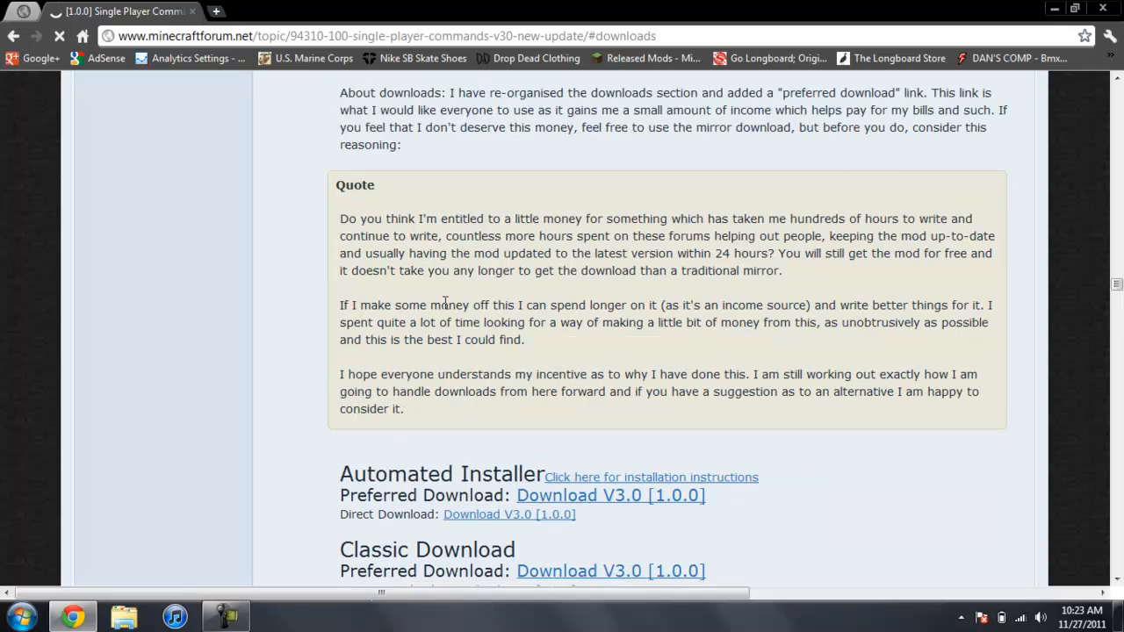
scroll(down, 3)
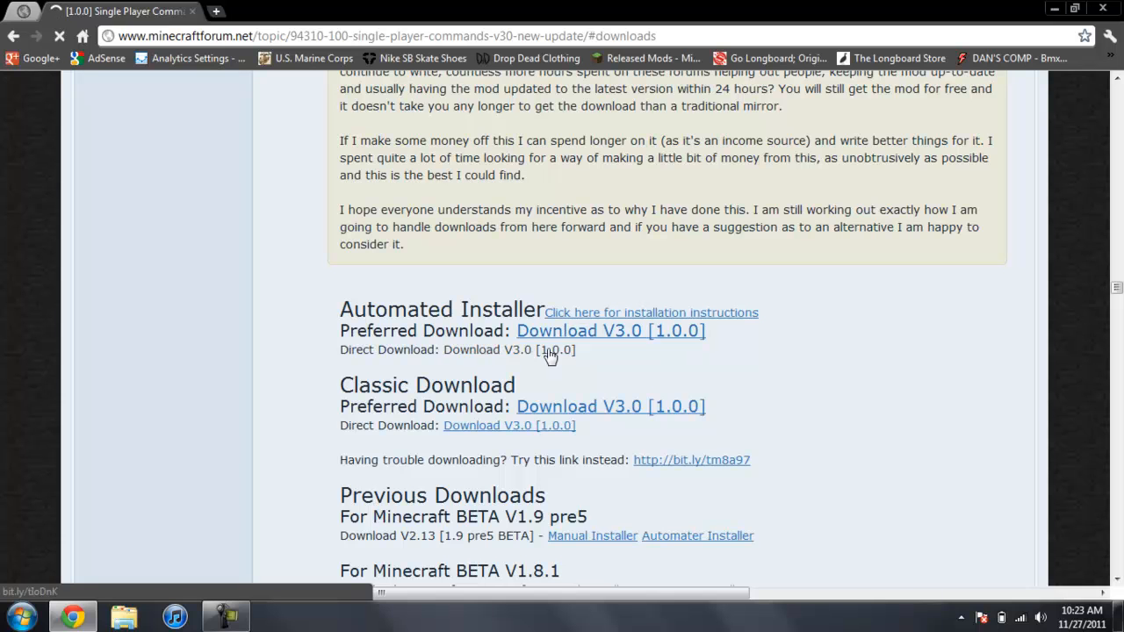
mouse_move(558, 360)
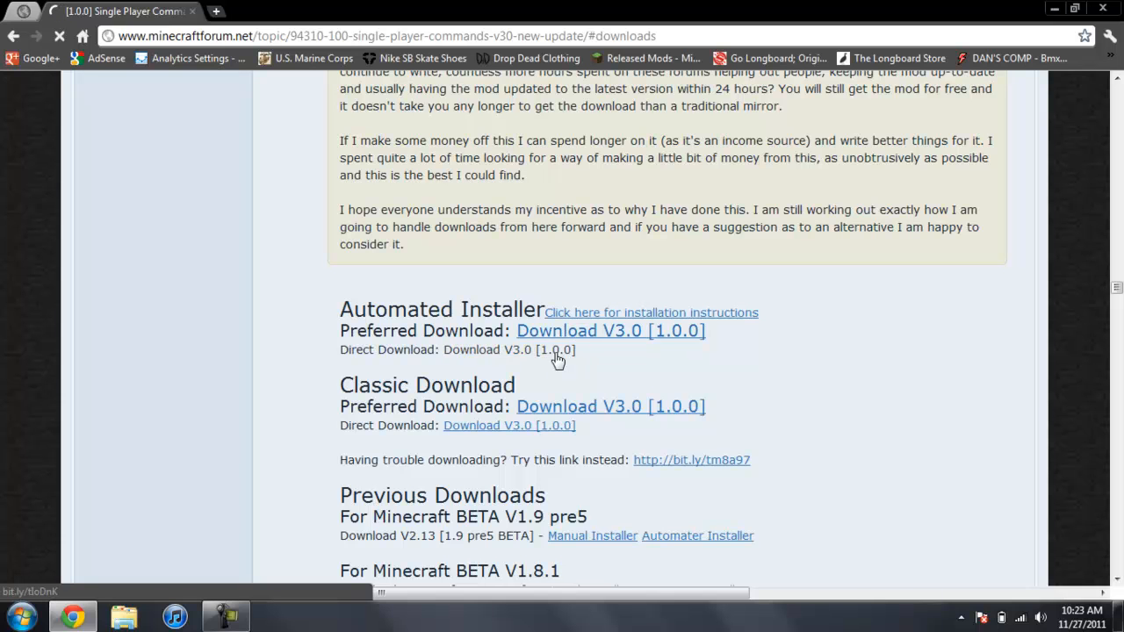
click(509, 349)
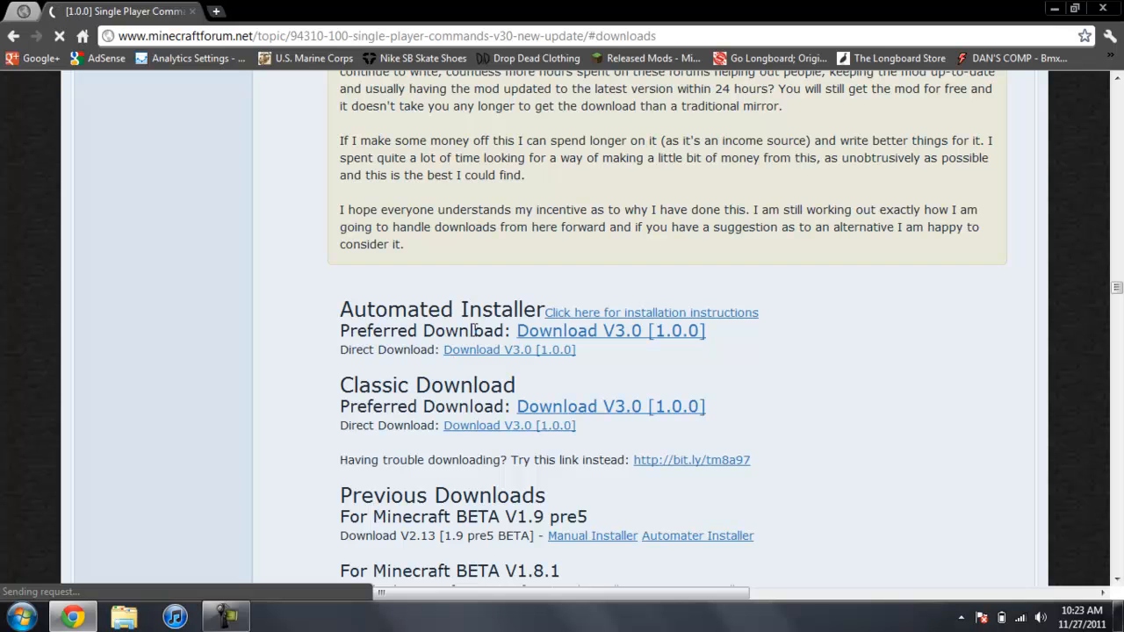
scroll(down, 3)
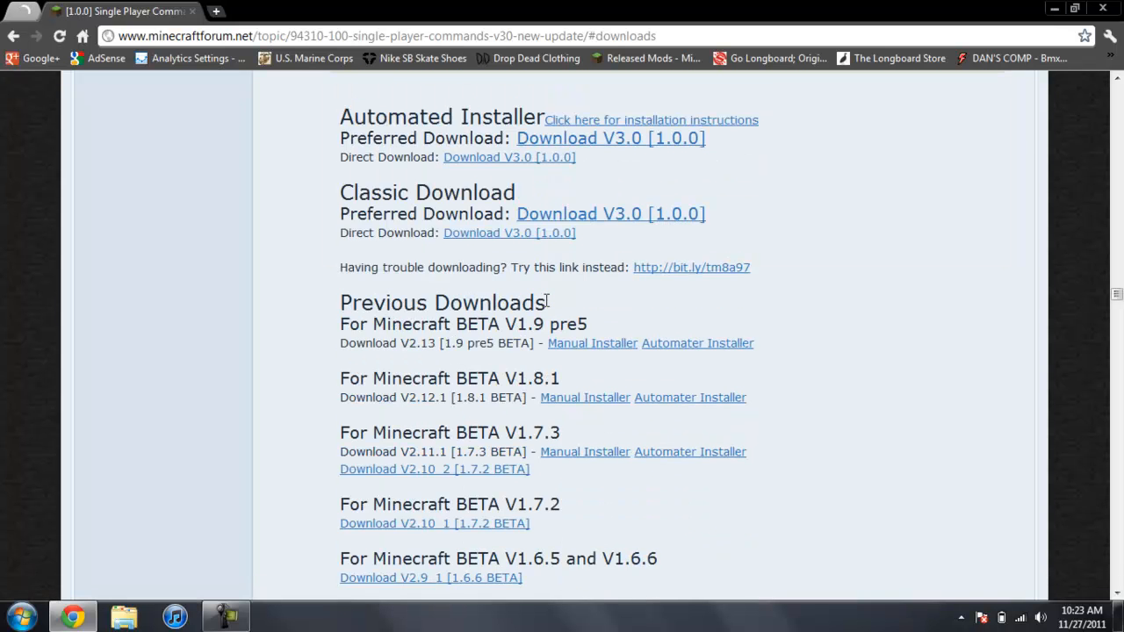
scroll(up, 3)
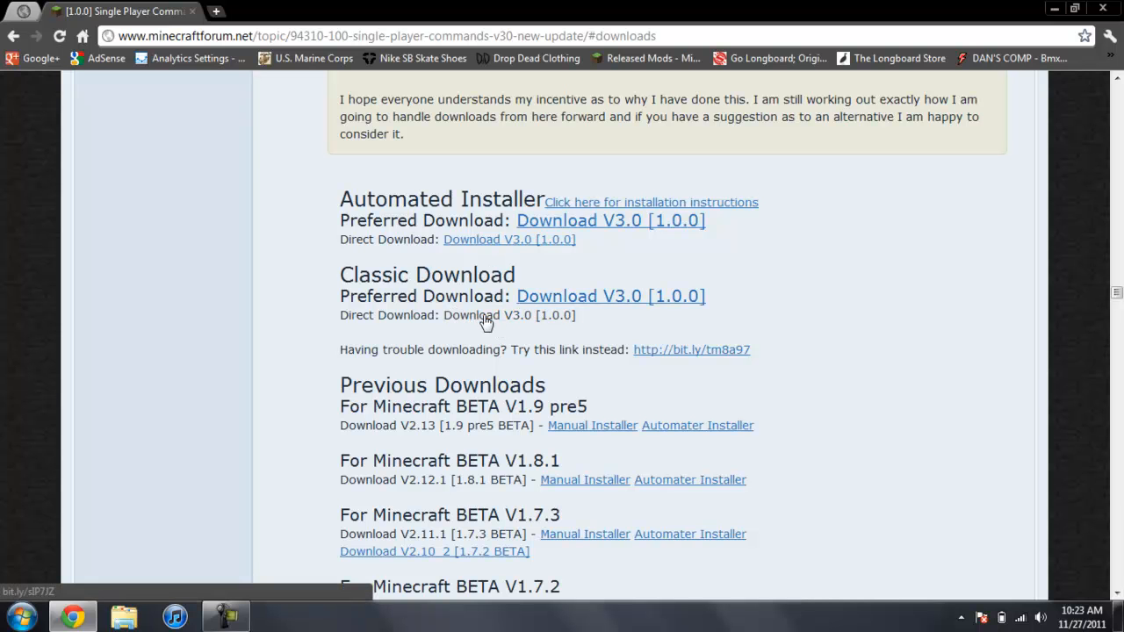
mouse_move(569, 296)
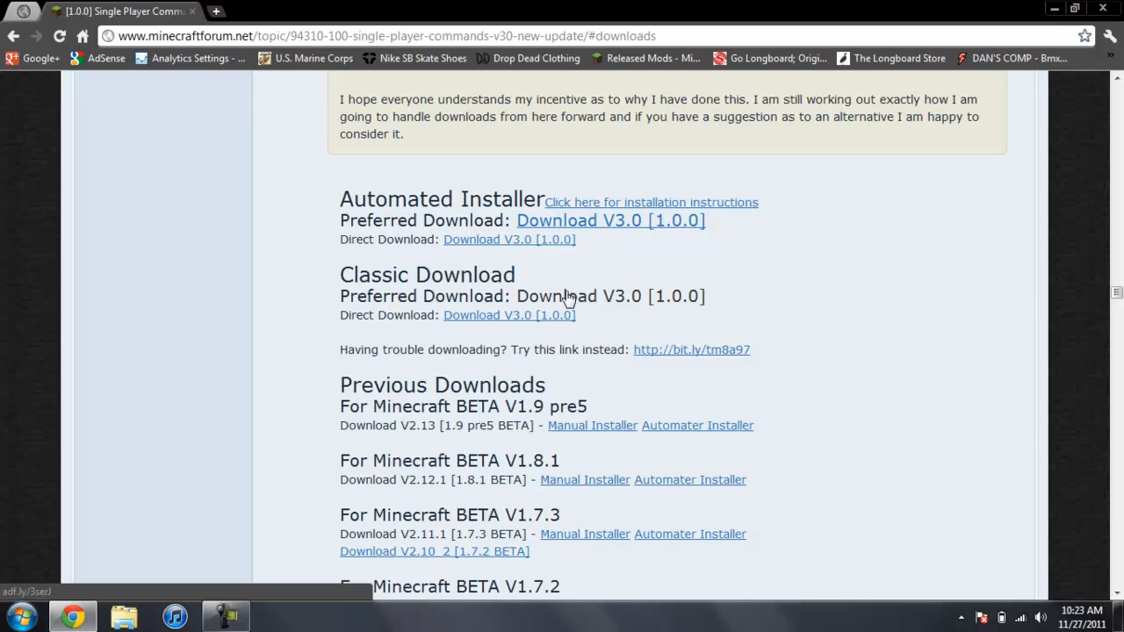
mouse_move(554, 320)
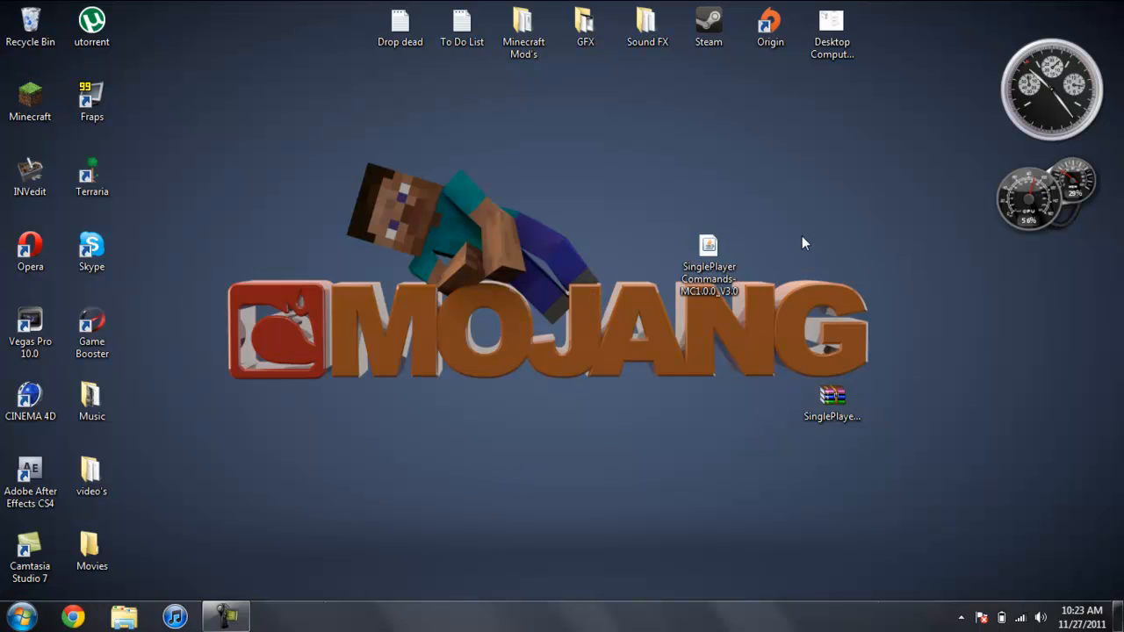
Drag the SinglePlayerCommands V3.0 jar icon above the Mojang logo on the desktop.
drag(709, 255, 640, 228)
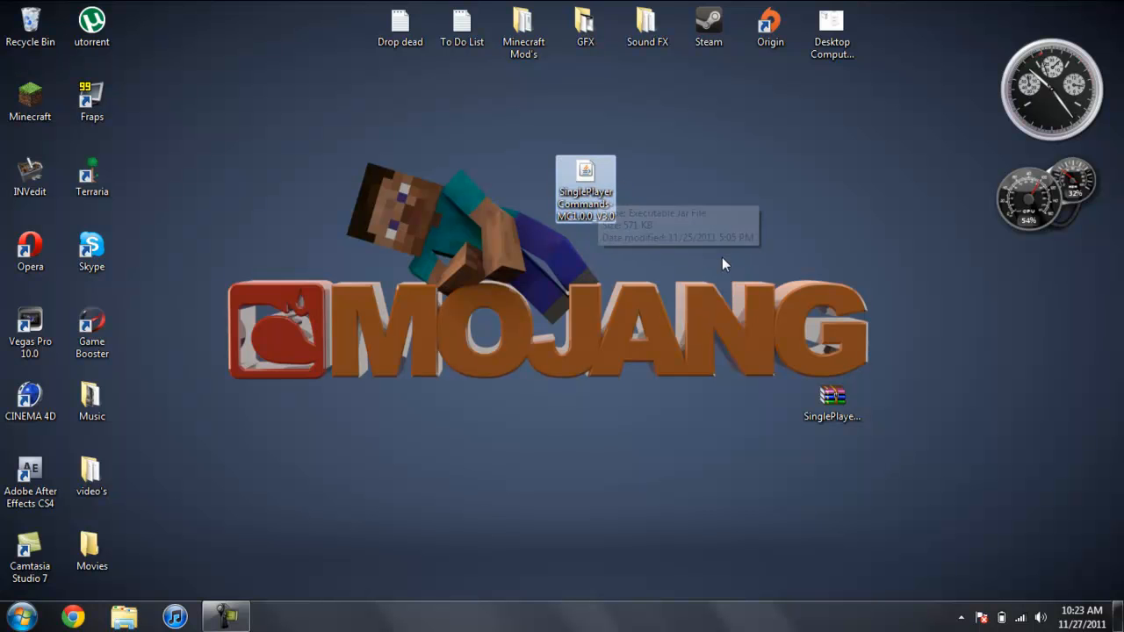
mouse_move(578, 325)
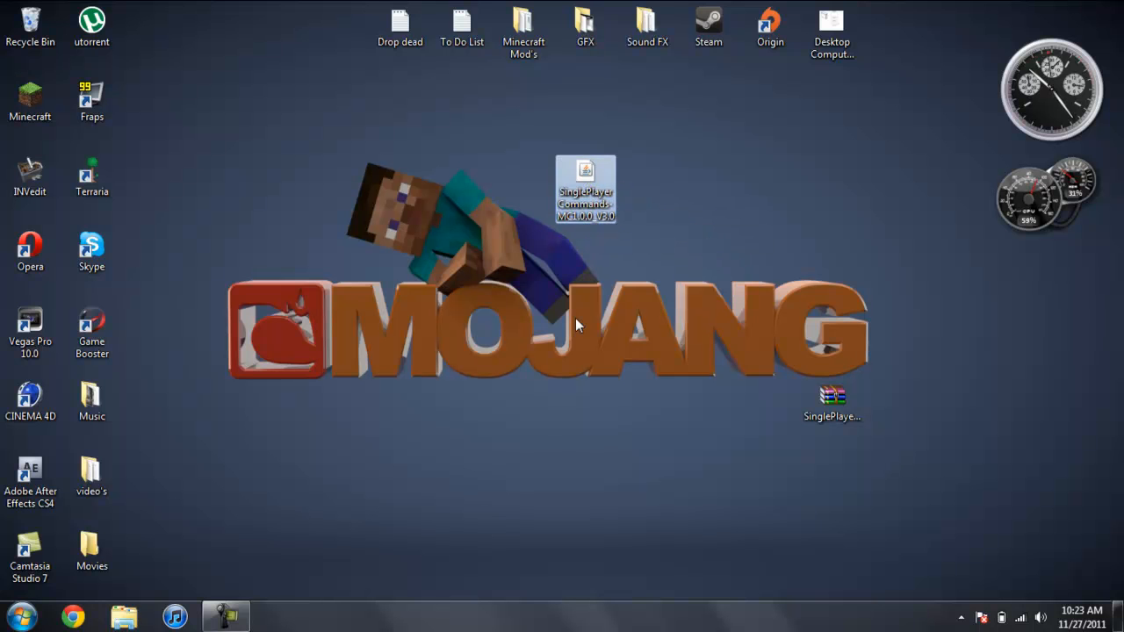
Run the SinglePlayerCommands installer, install into minecraft.jar, dismiss Success, and close the installer.
double_click(585, 191)
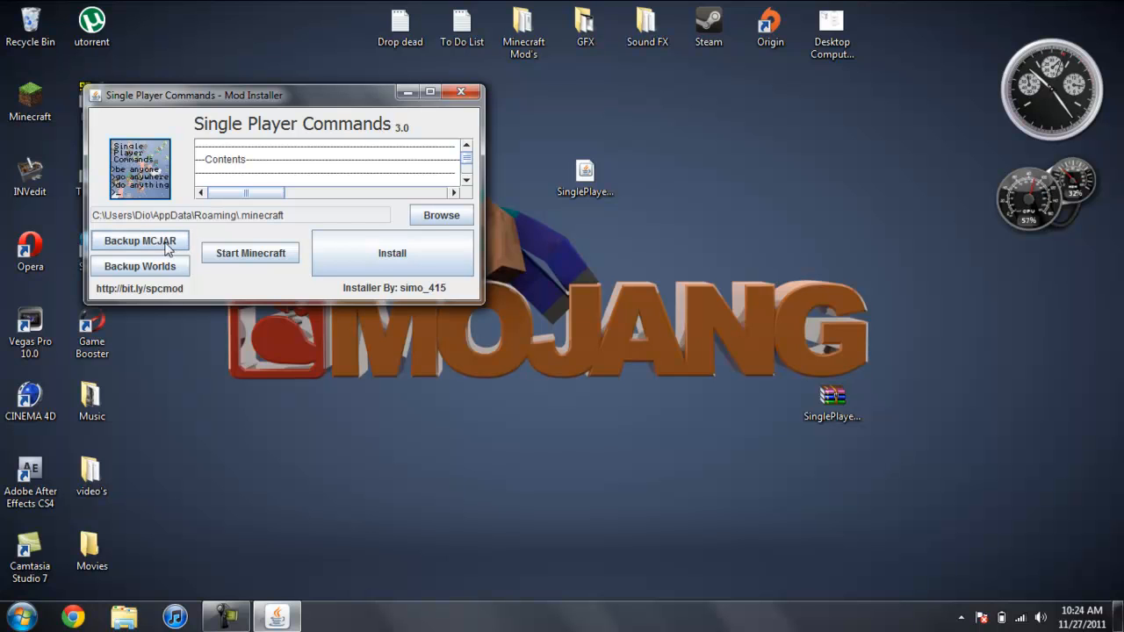
mouse_move(192, 230)
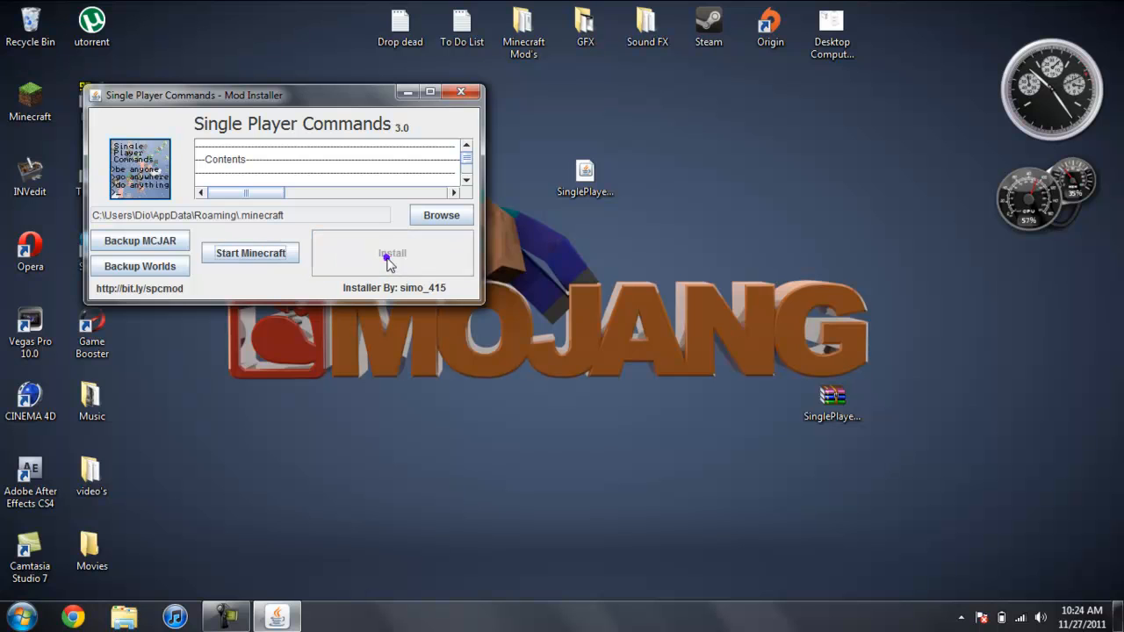
click(392, 253)
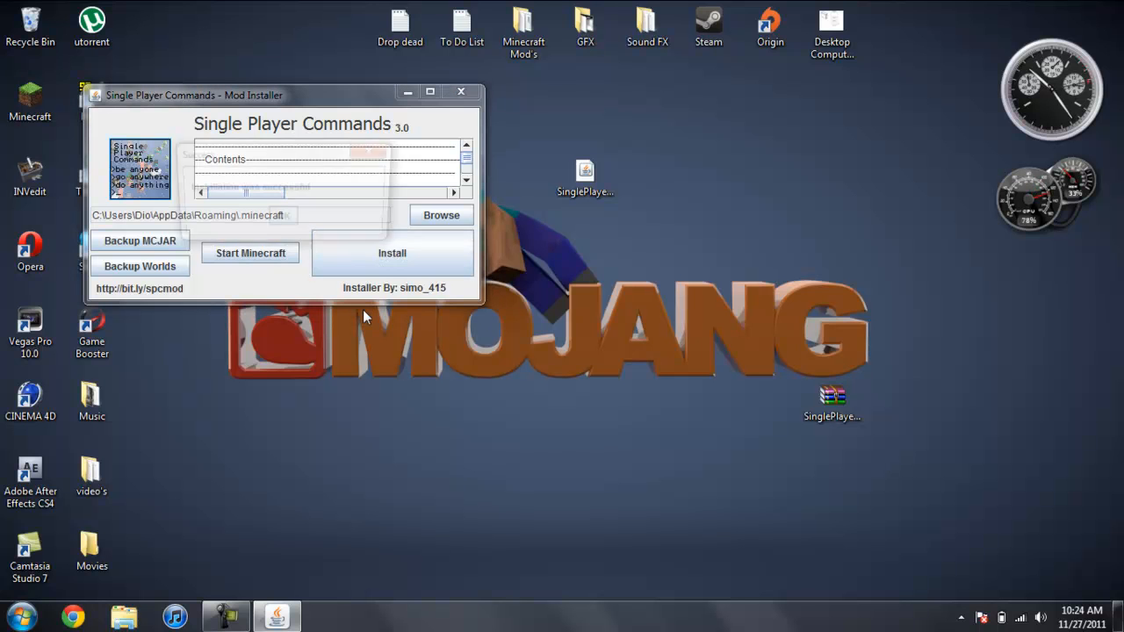
click(391, 253)
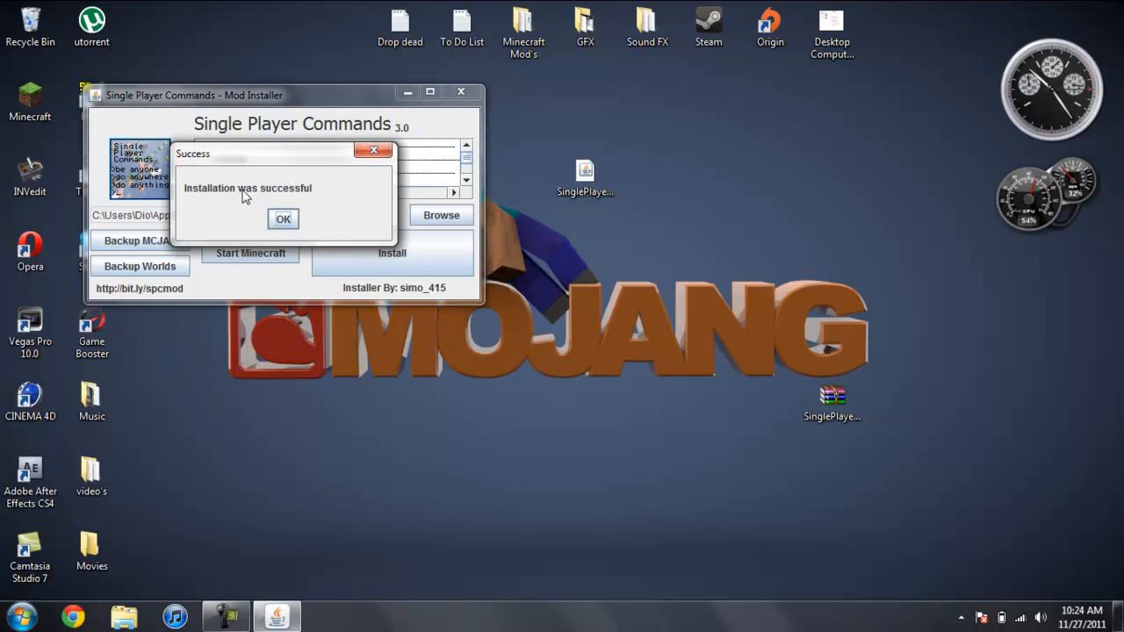
click(283, 219)
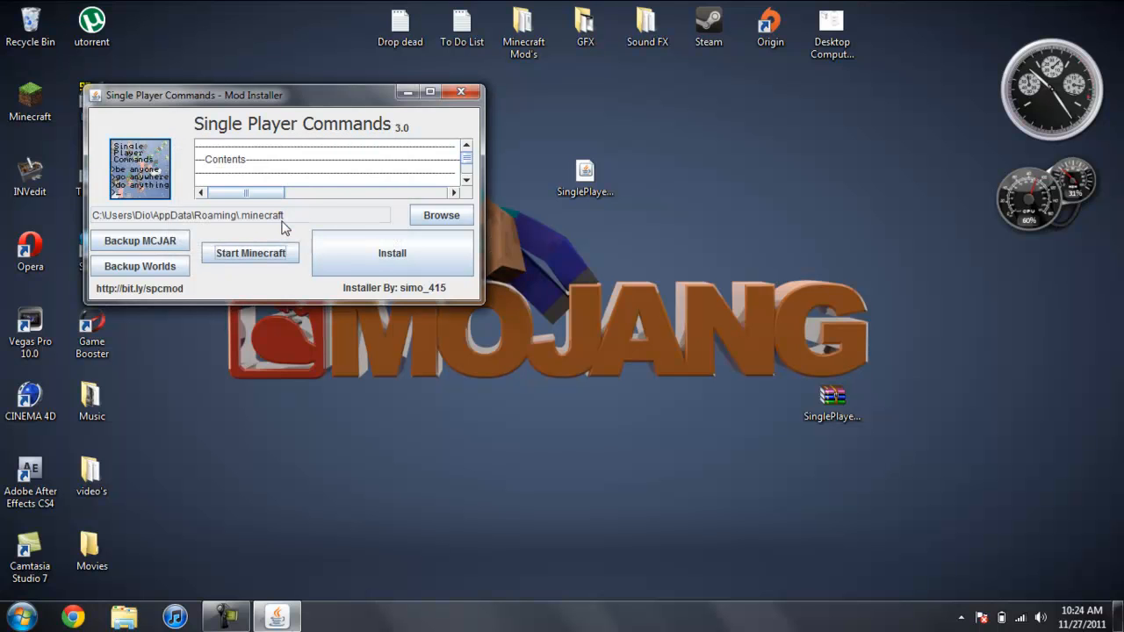
mouse_move(331, 213)
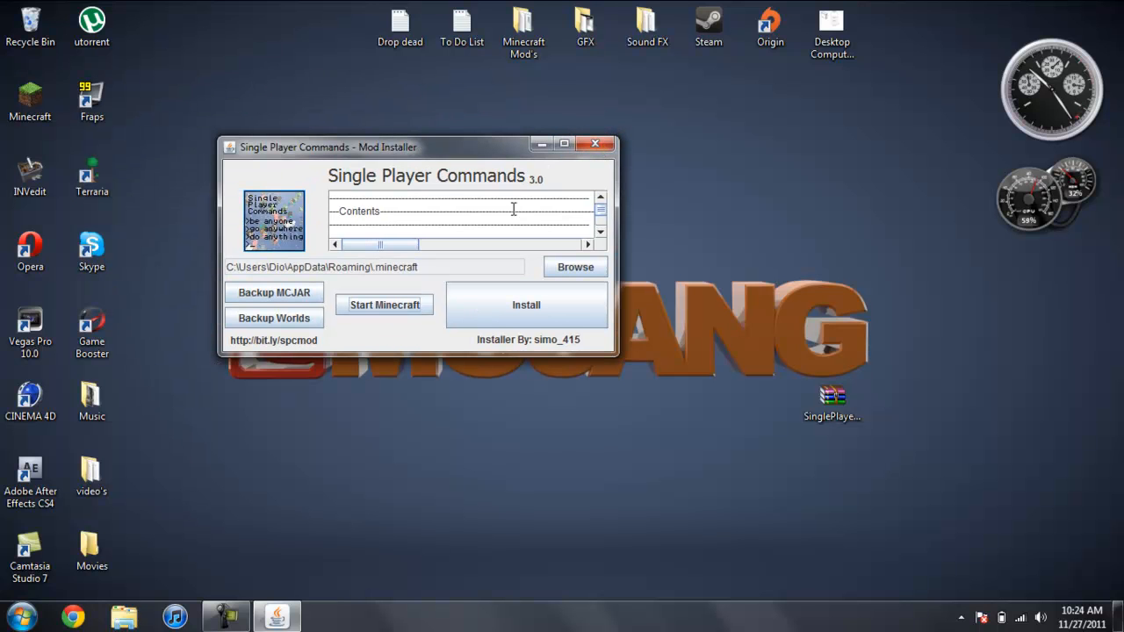
mouse_move(571, 185)
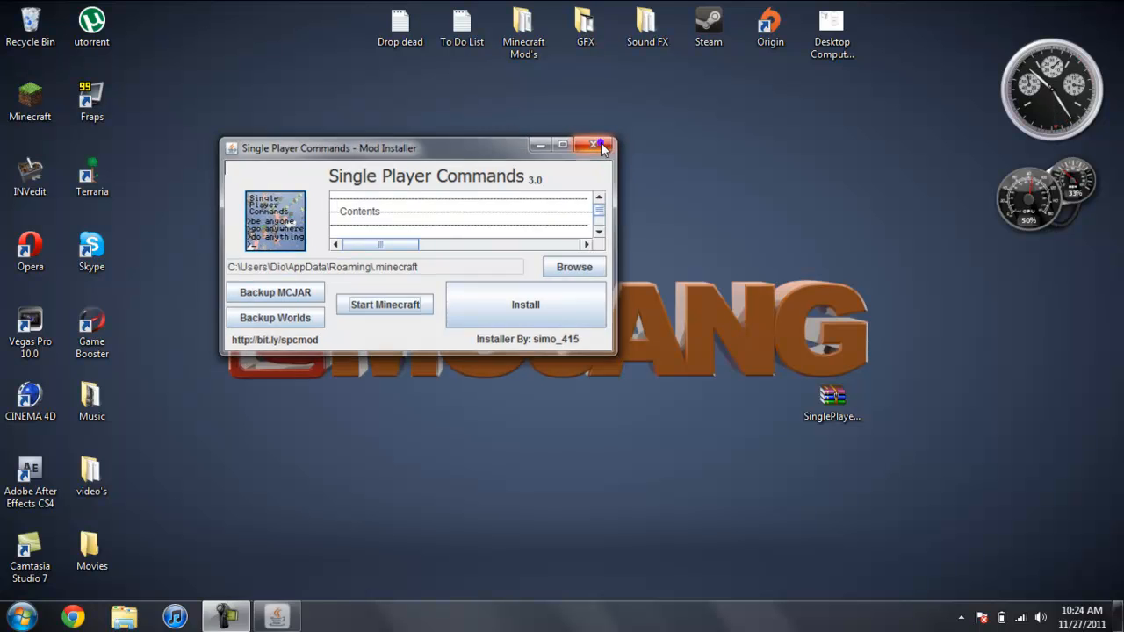
click(598, 145)
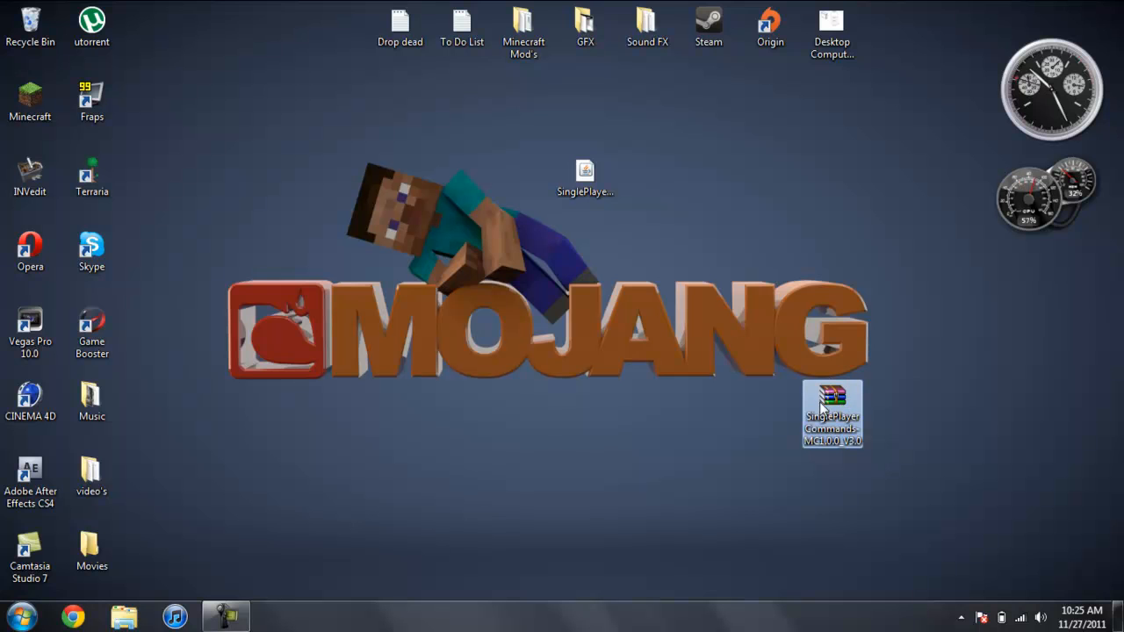
mouse_move(848, 430)
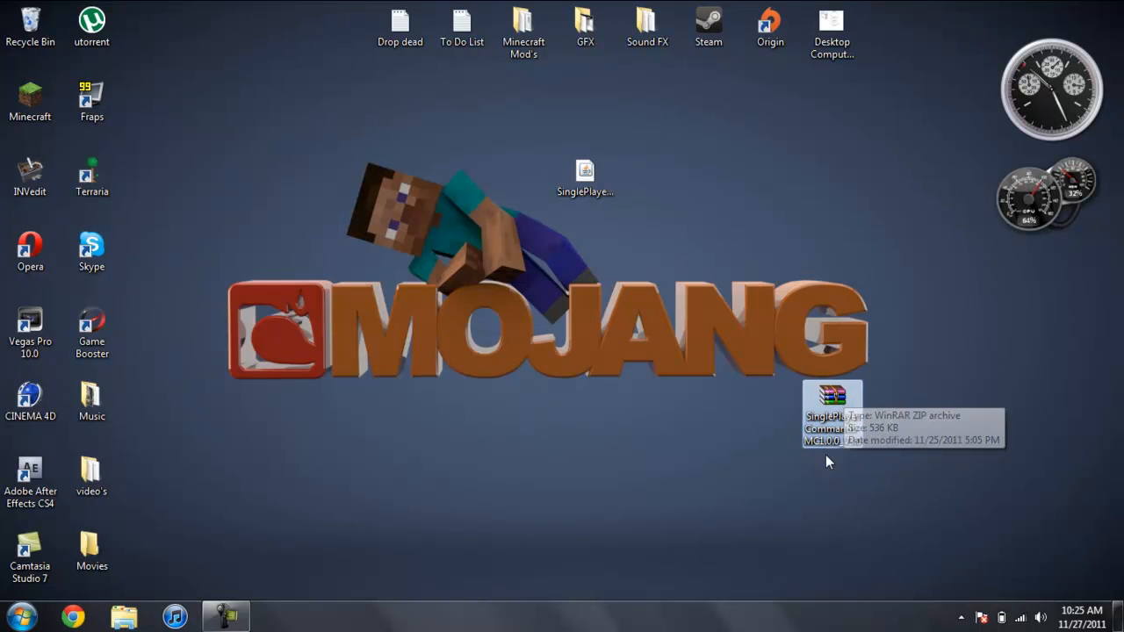
mouse_move(821, 402)
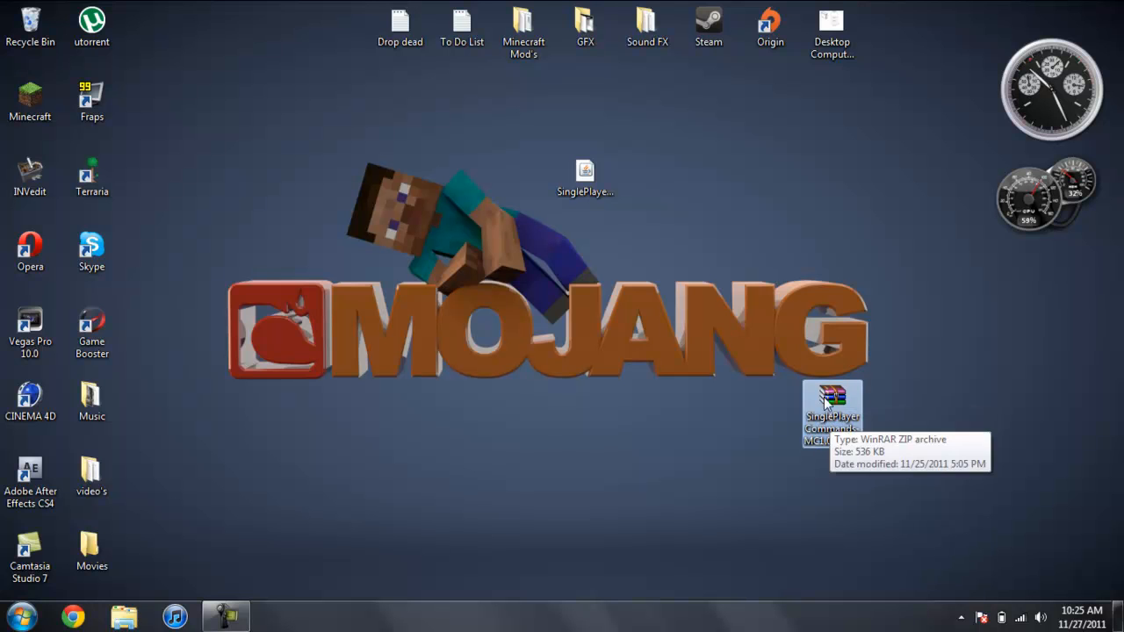
mouse_move(104, 590)
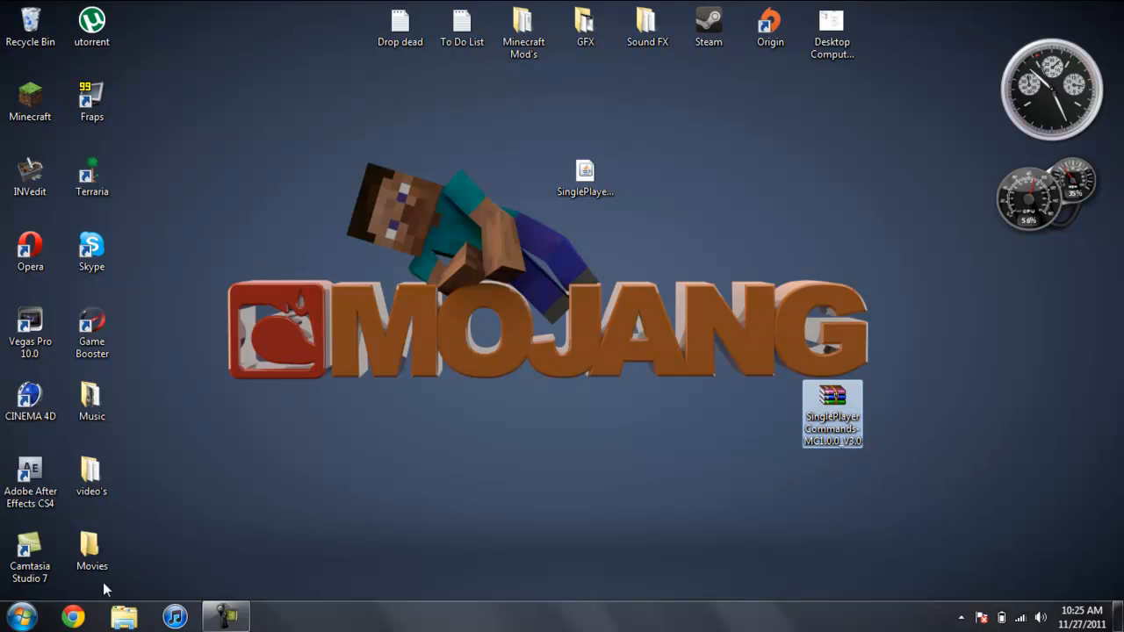
Search for %appdata% from the Start menu to reach the Roaming folder.
click(15, 617)
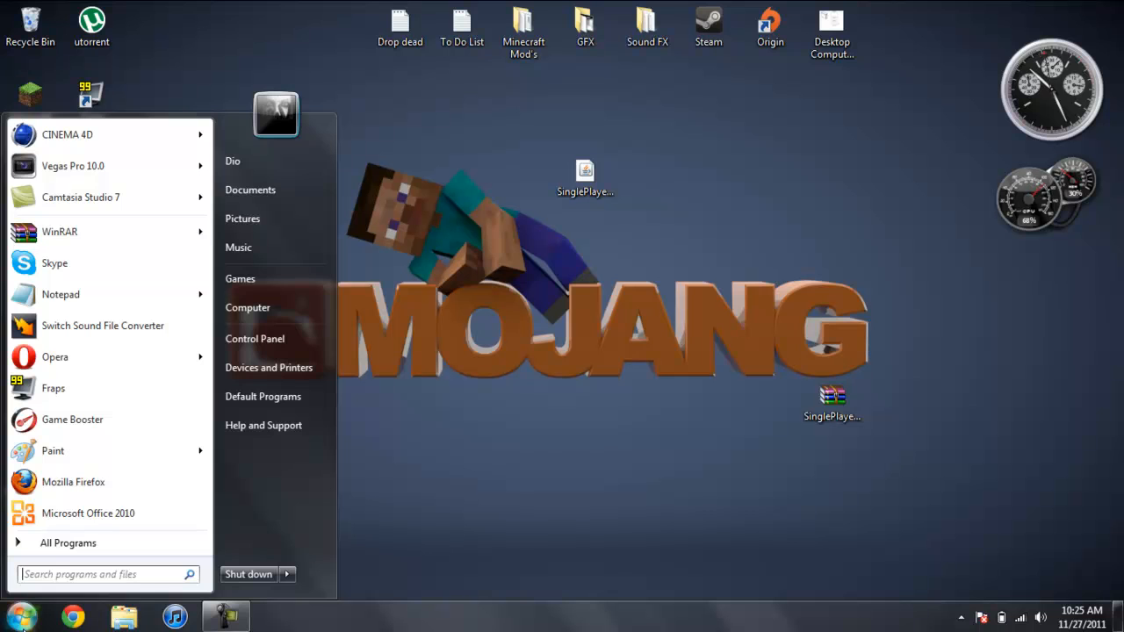
text(%appd)
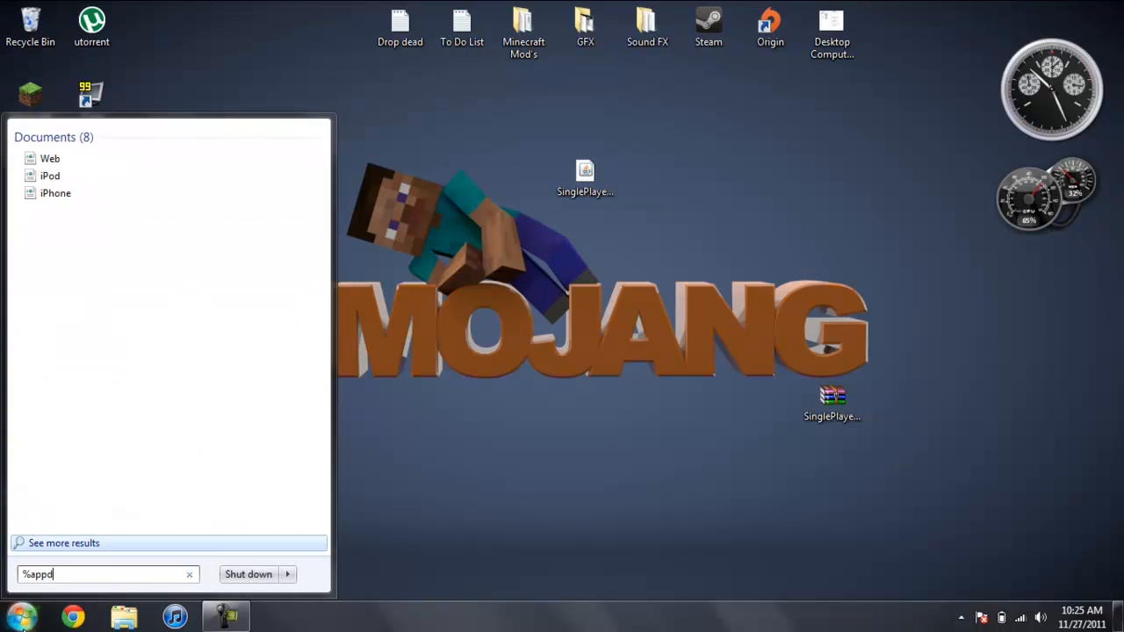
text(ata%)
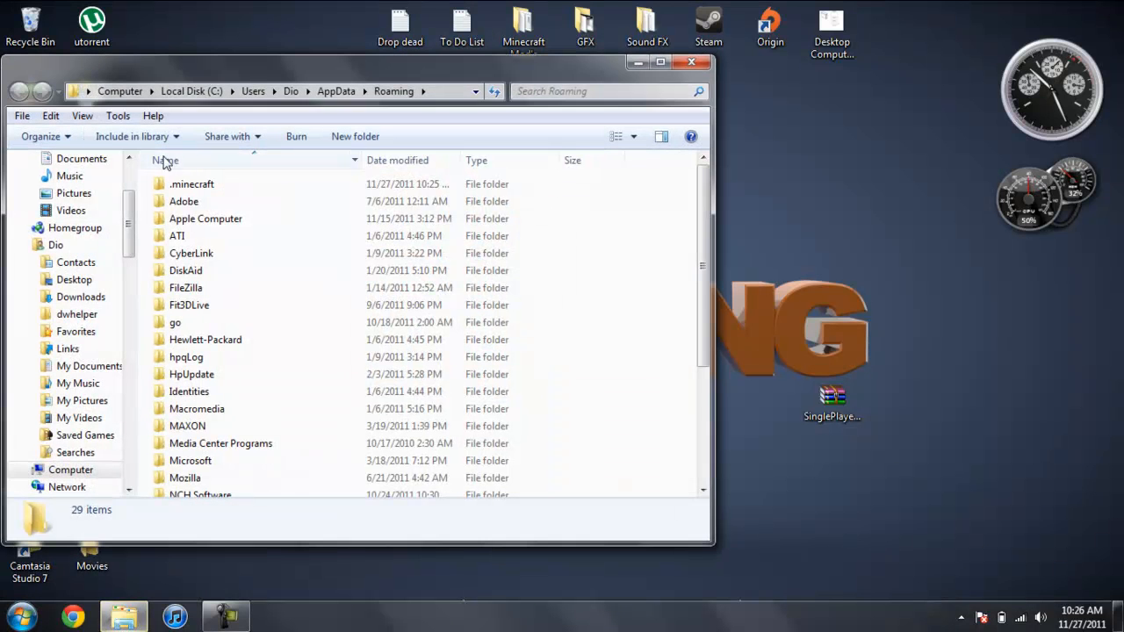
Browse into .minecraft\bin and open minecraft.jar with WinRAR archiver.
double_click(191, 184)
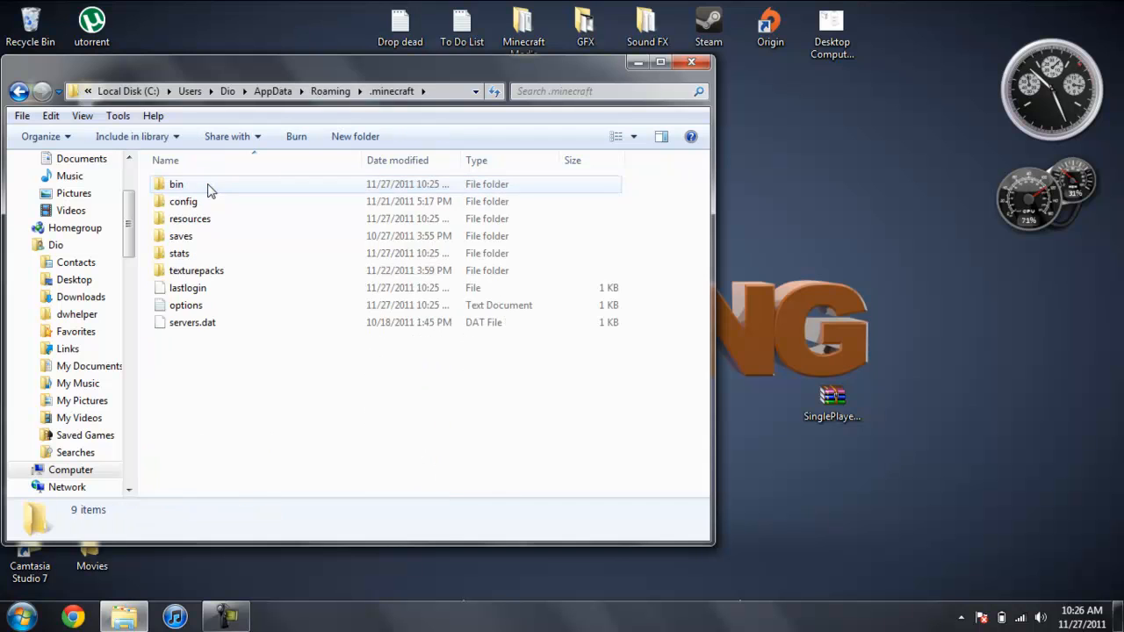
double_click(177, 183)
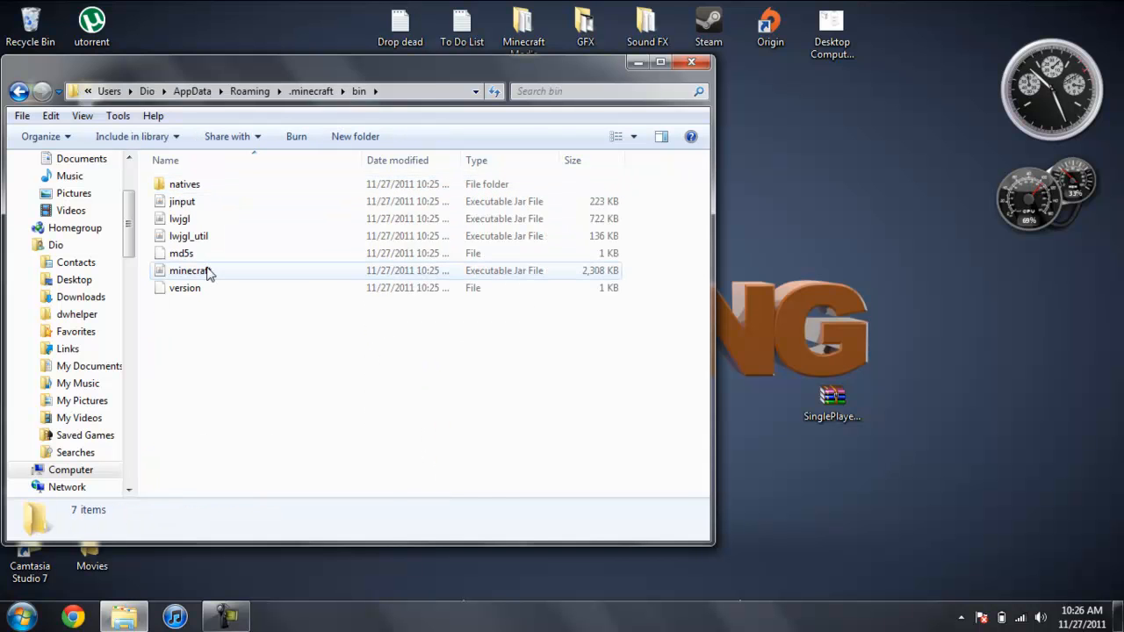
right_click(187, 270)
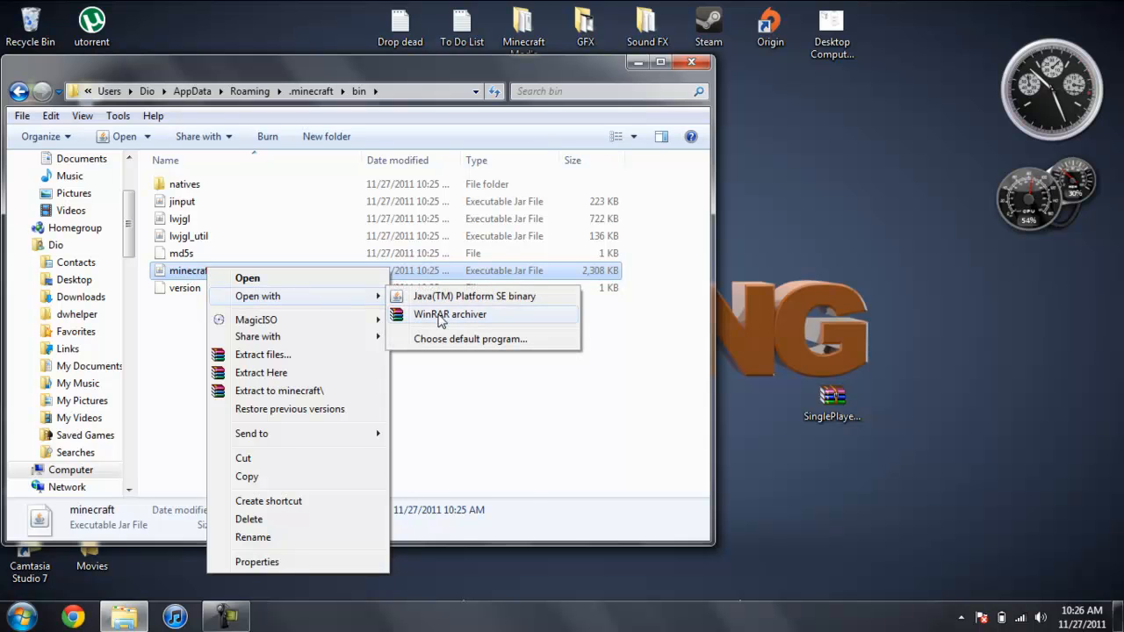
click(449, 315)
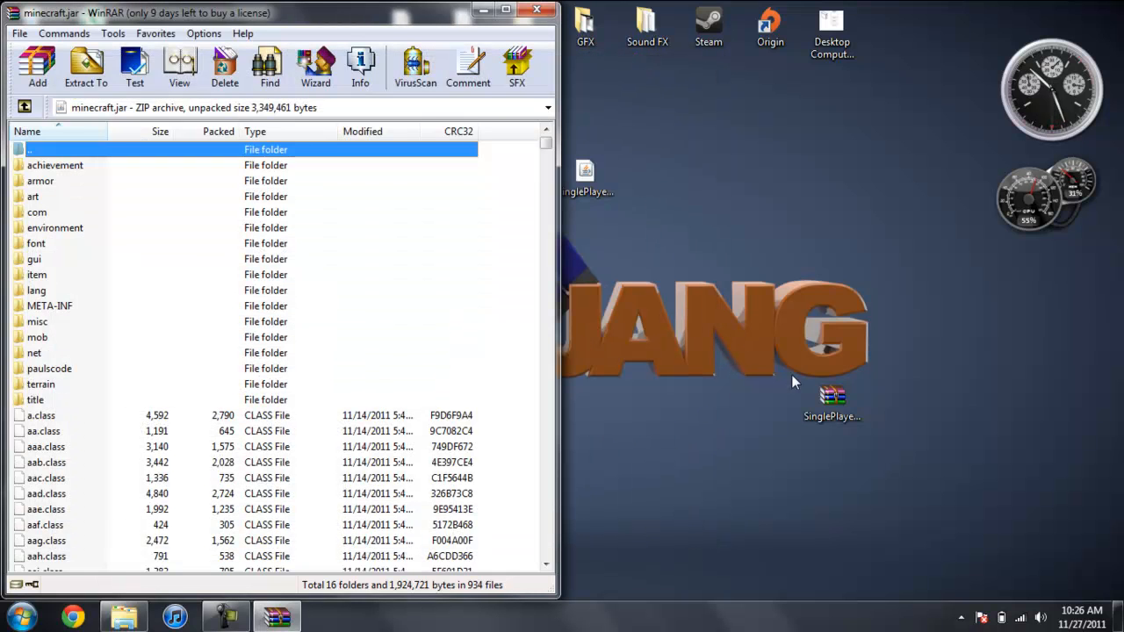
Open the SinglePlayerCommands zip and add di.class and both PlayerHelper classes to minecraft.jar.
double_click(832, 404)
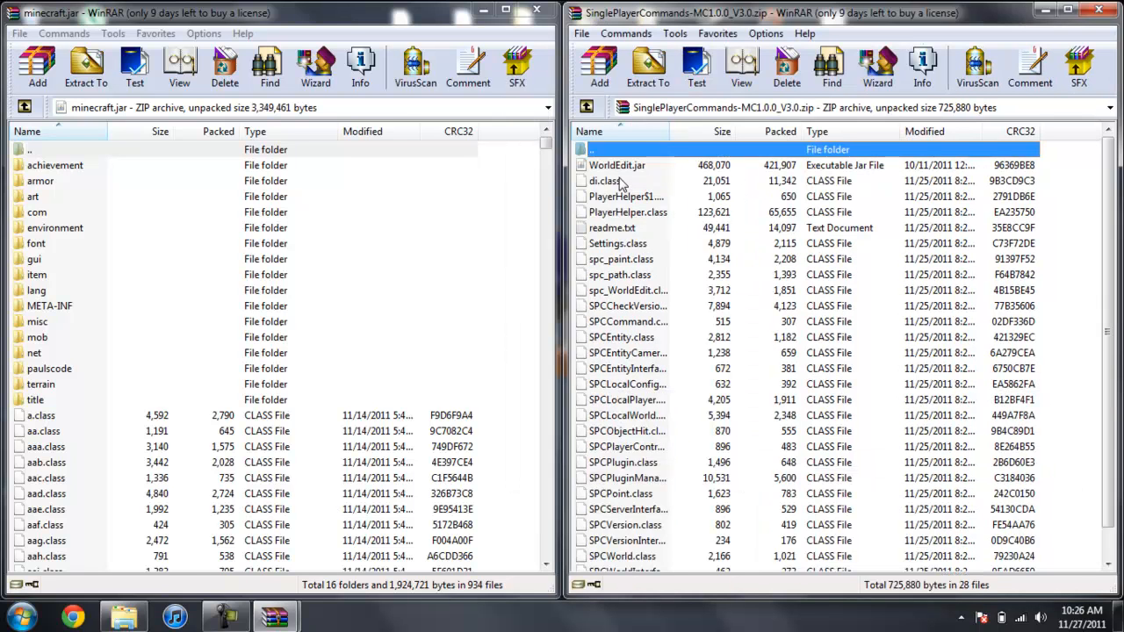
click(606, 180)
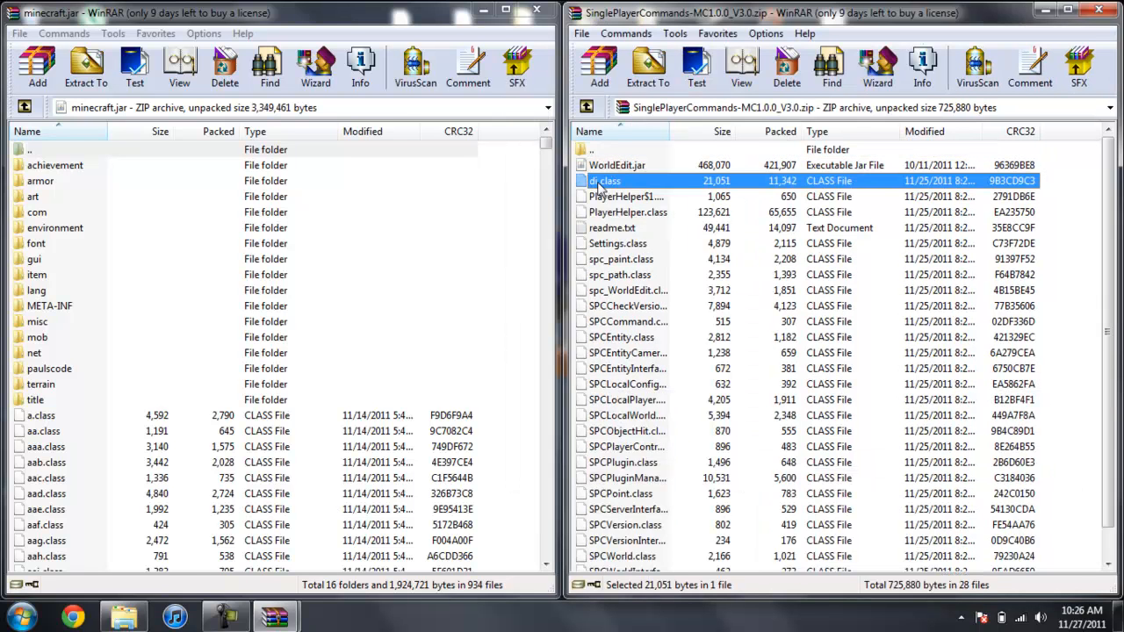
mouse_move(982, 279)
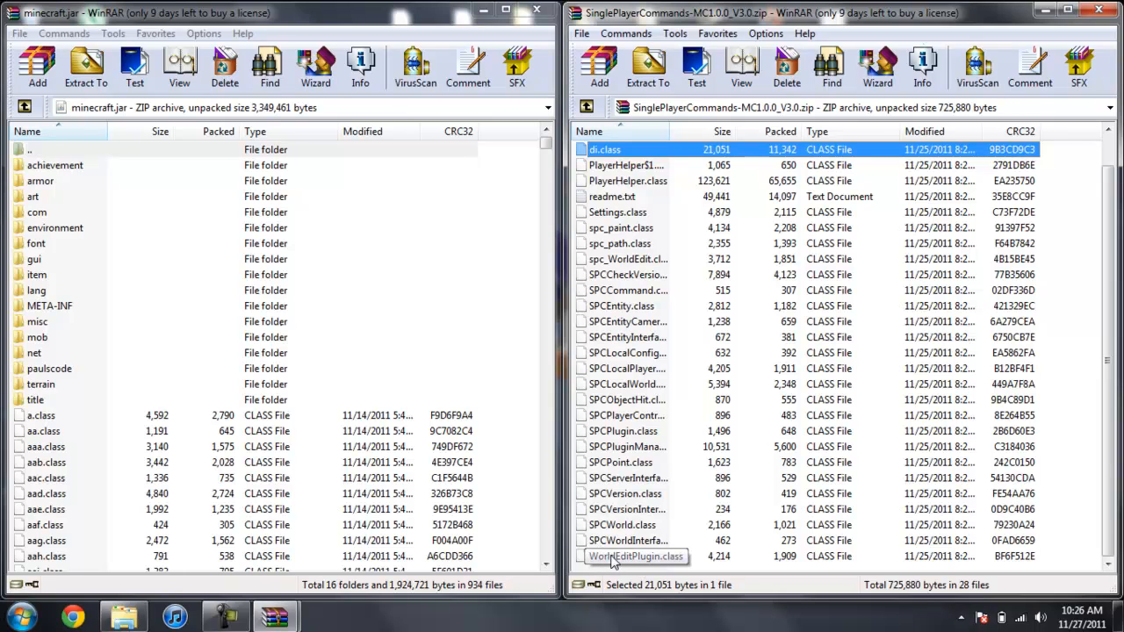
mouse_move(632, 290)
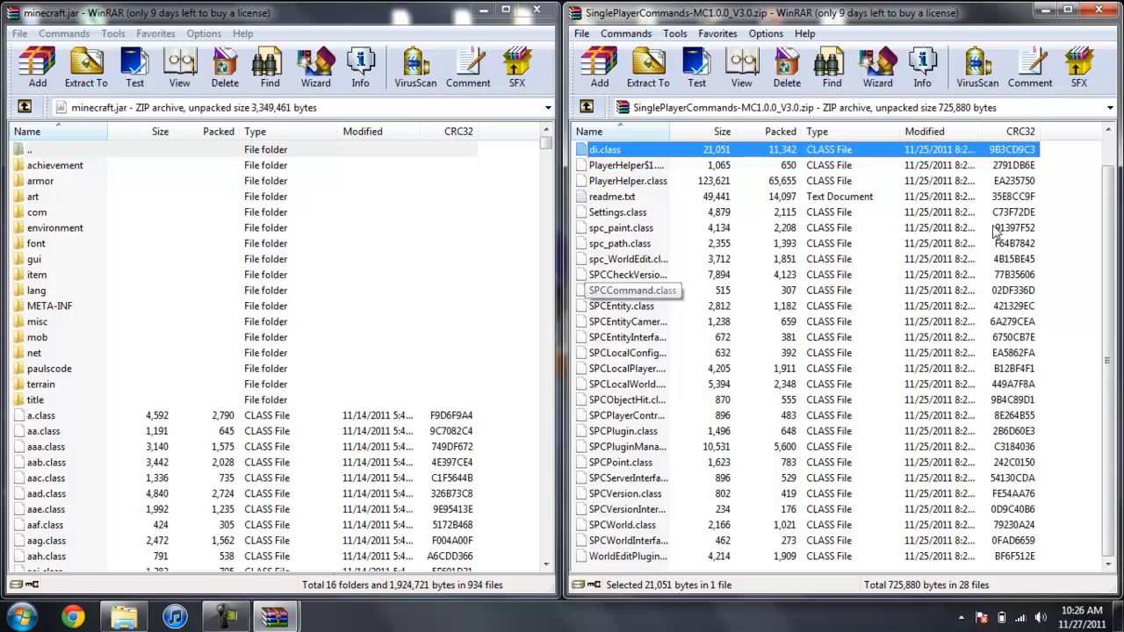
scroll(up, 3)
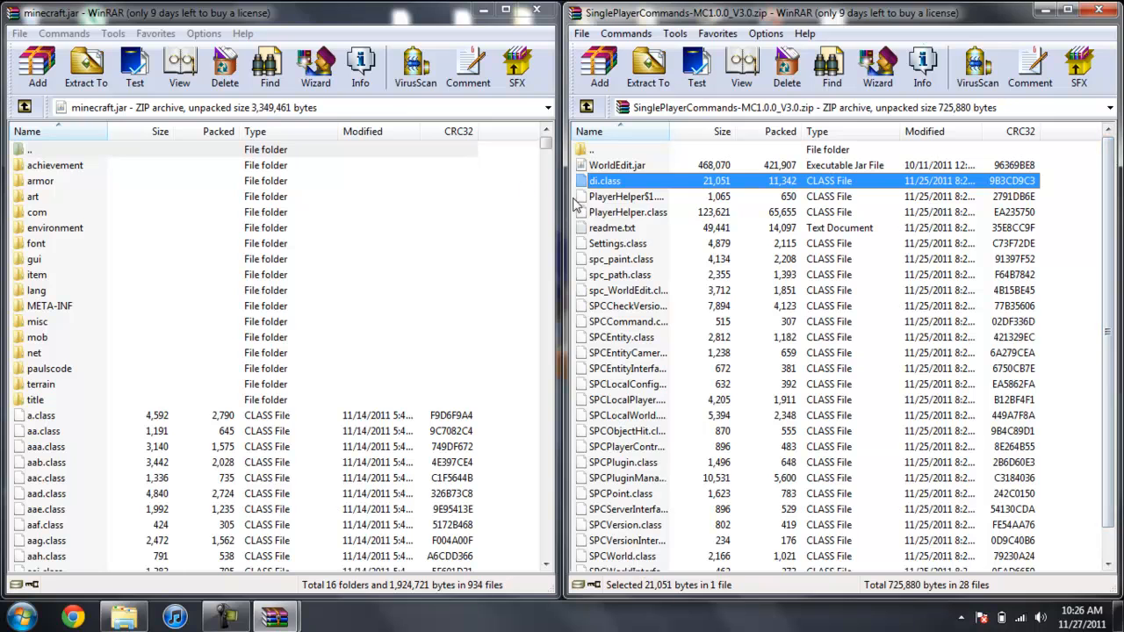
click(627, 211)
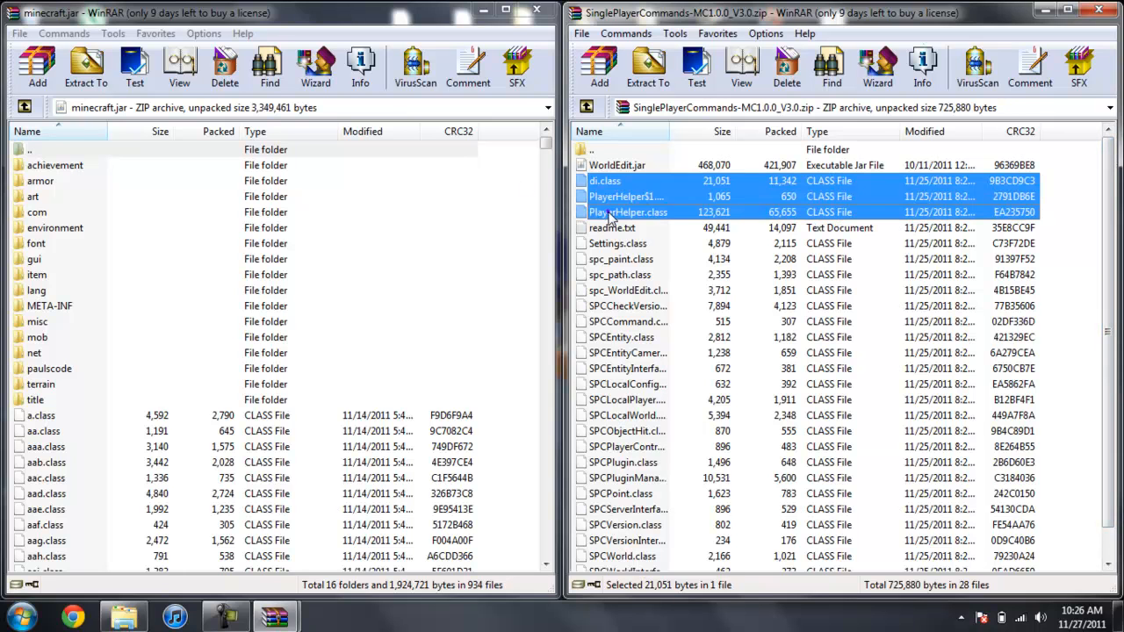
click(627, 212)
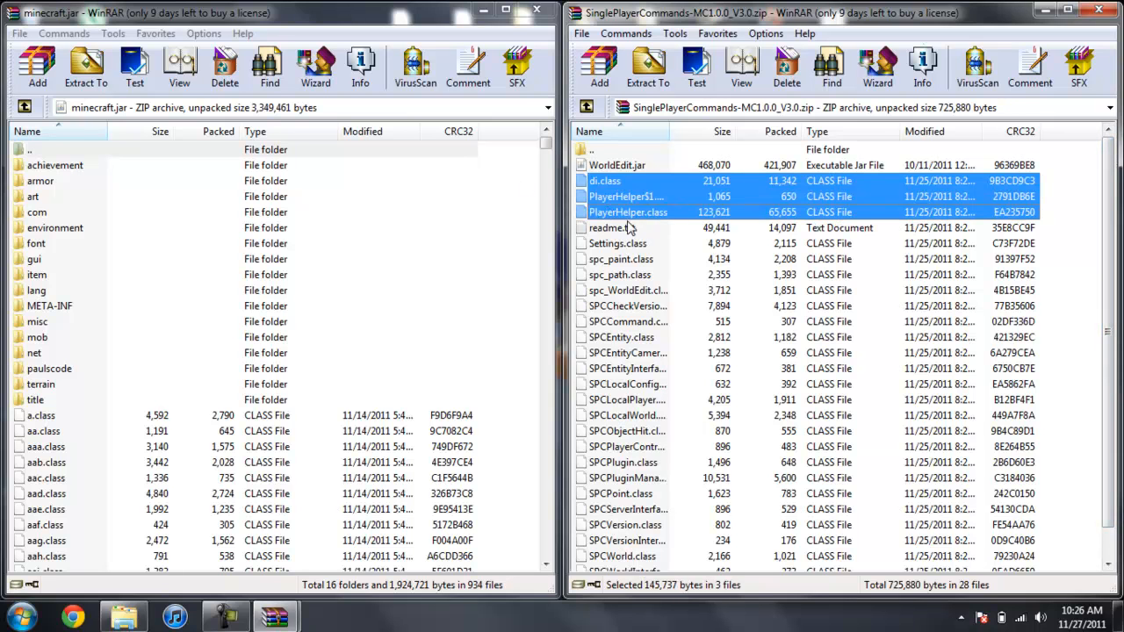
click(647, 66)
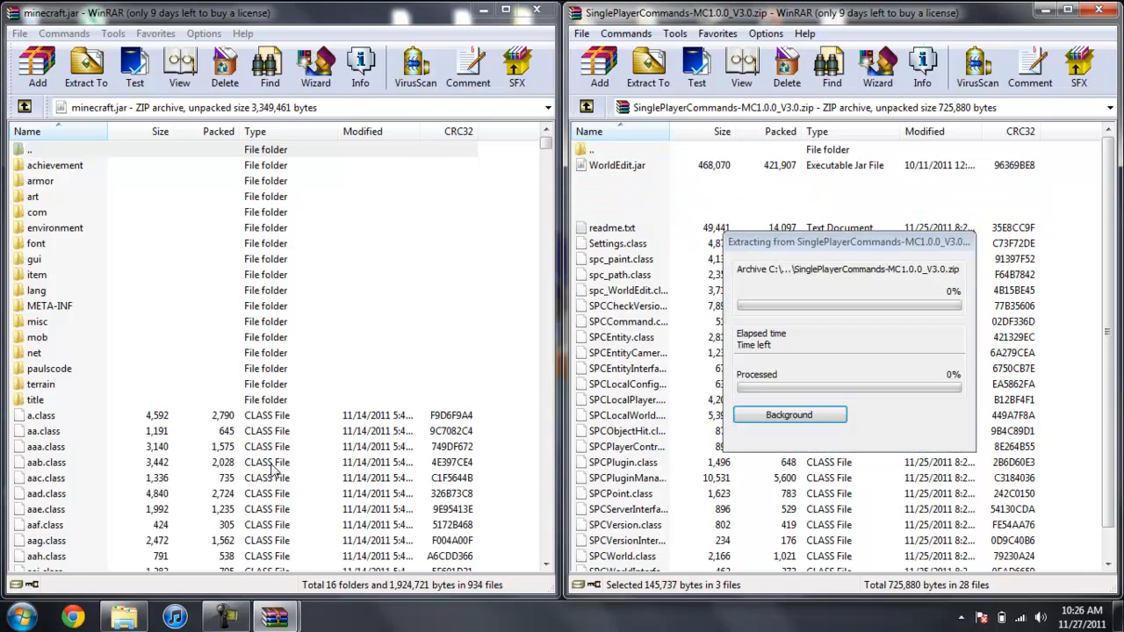
click(37, 66)
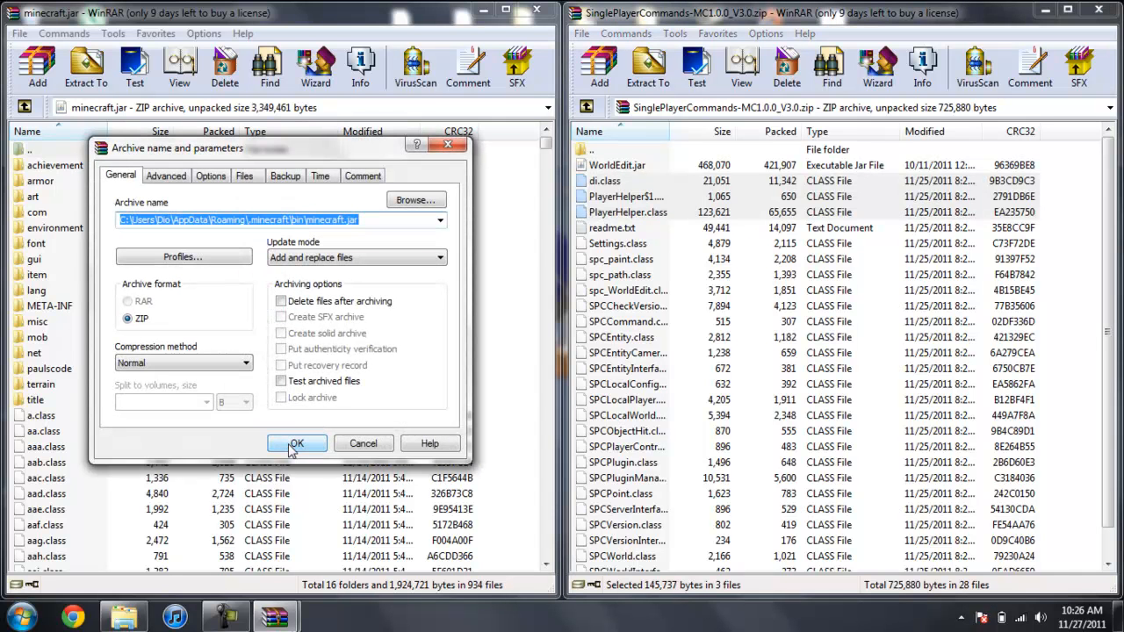
click(297, 444)
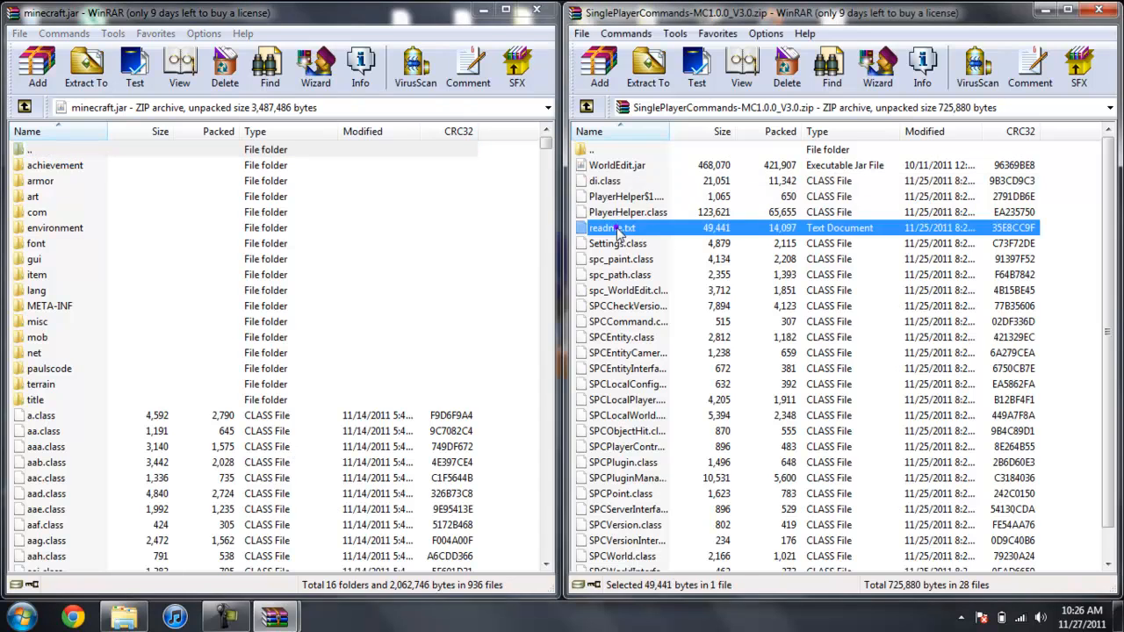
mouse_move(641, 257)
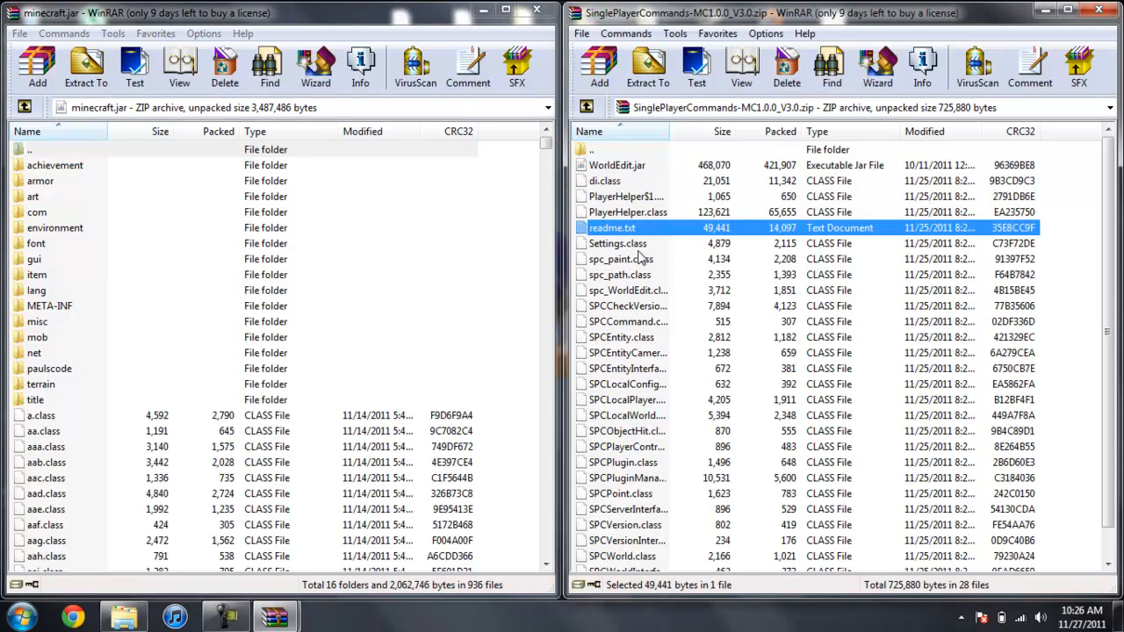
Select Settings.class through the last class file to add to minecraft.jar.
click(617, 244)
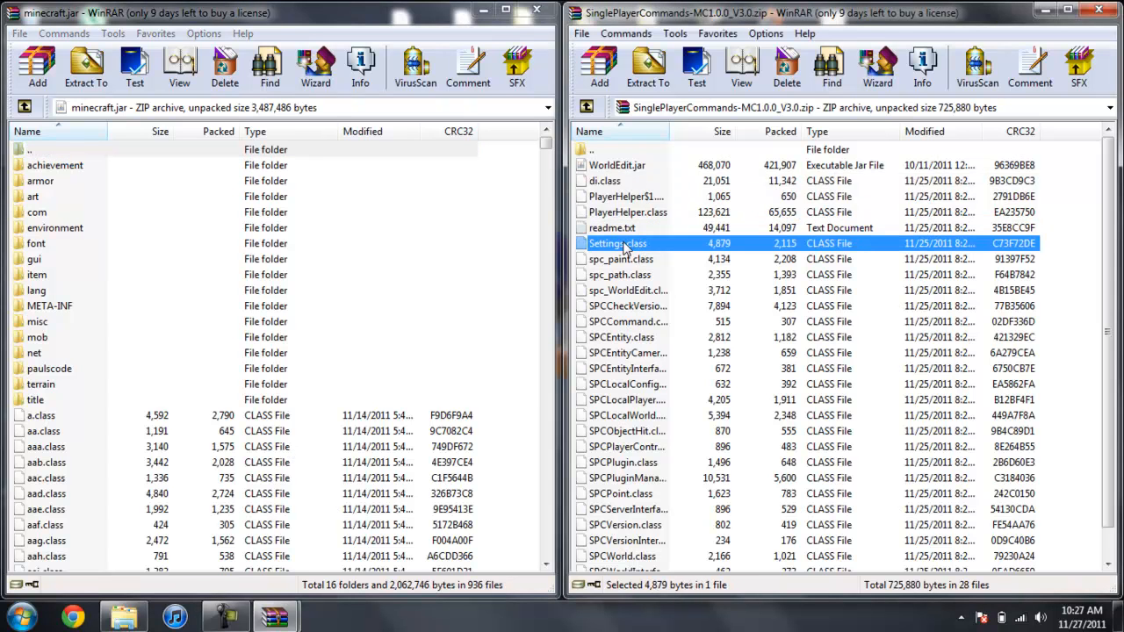
scroll(down, 3)
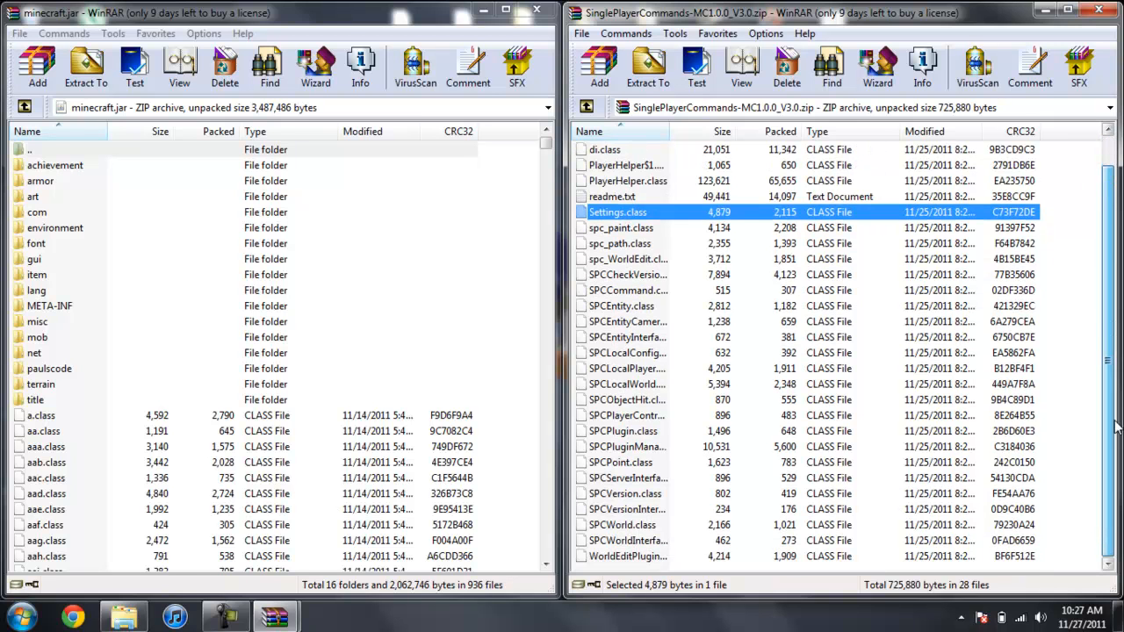
click(632, 556)
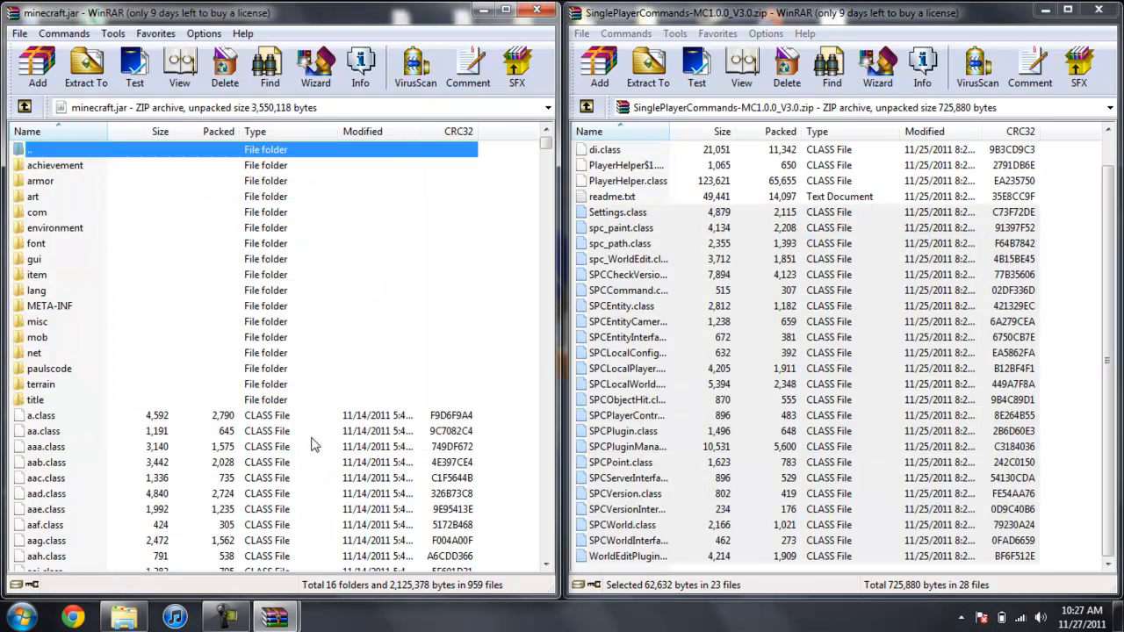
Delete the META-INF folder from minecraft.jar.
click(50, 305)
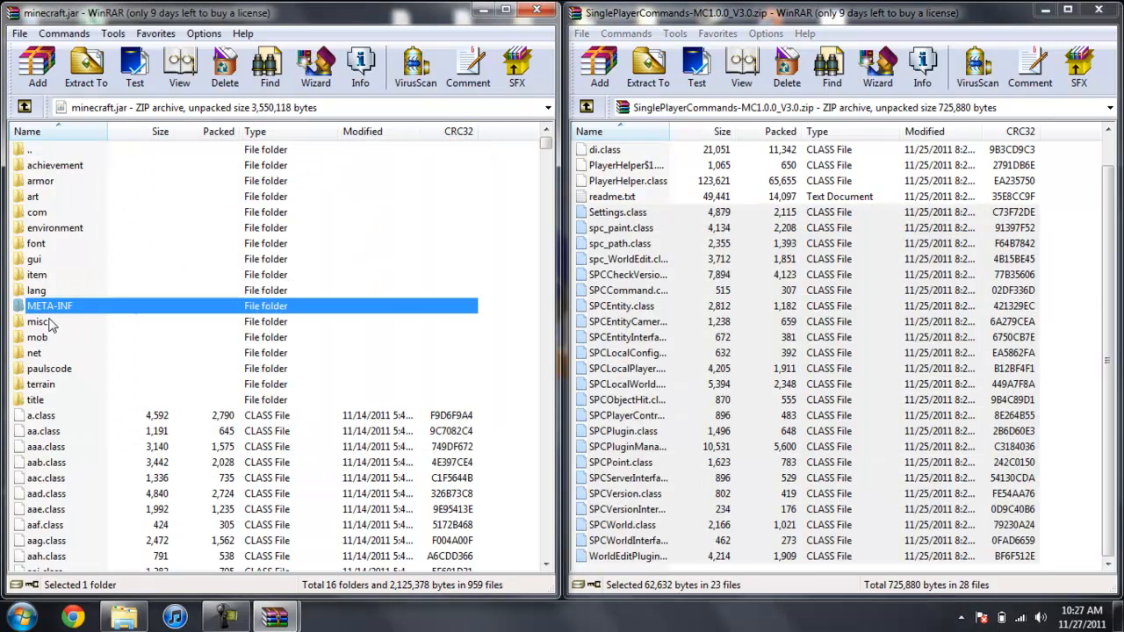
right_click(50, 306)
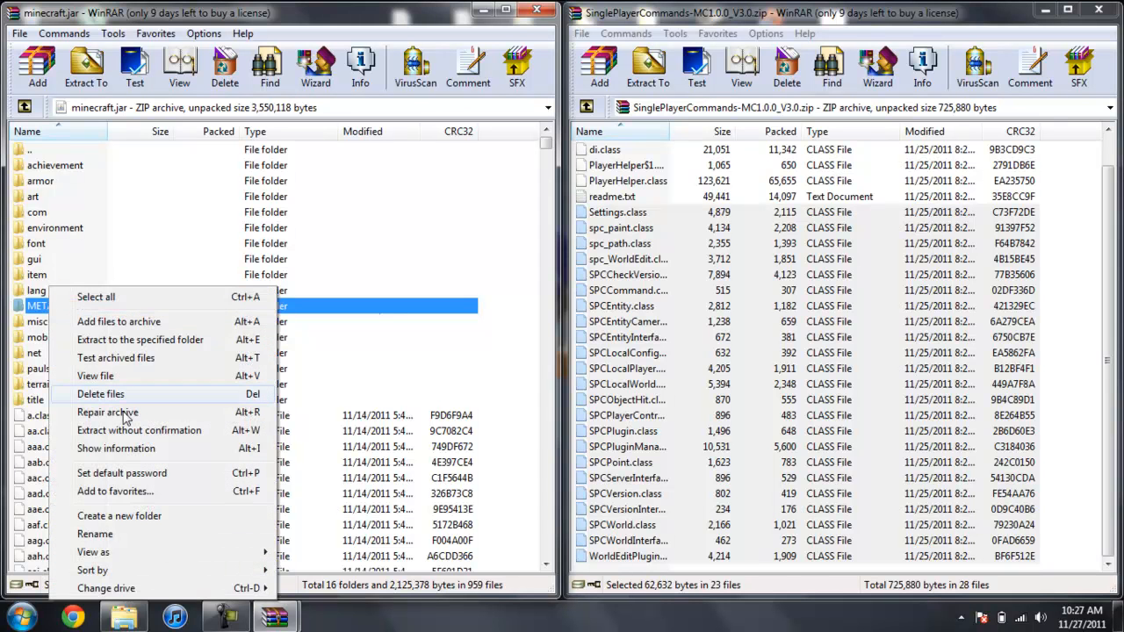
click(100, 393)
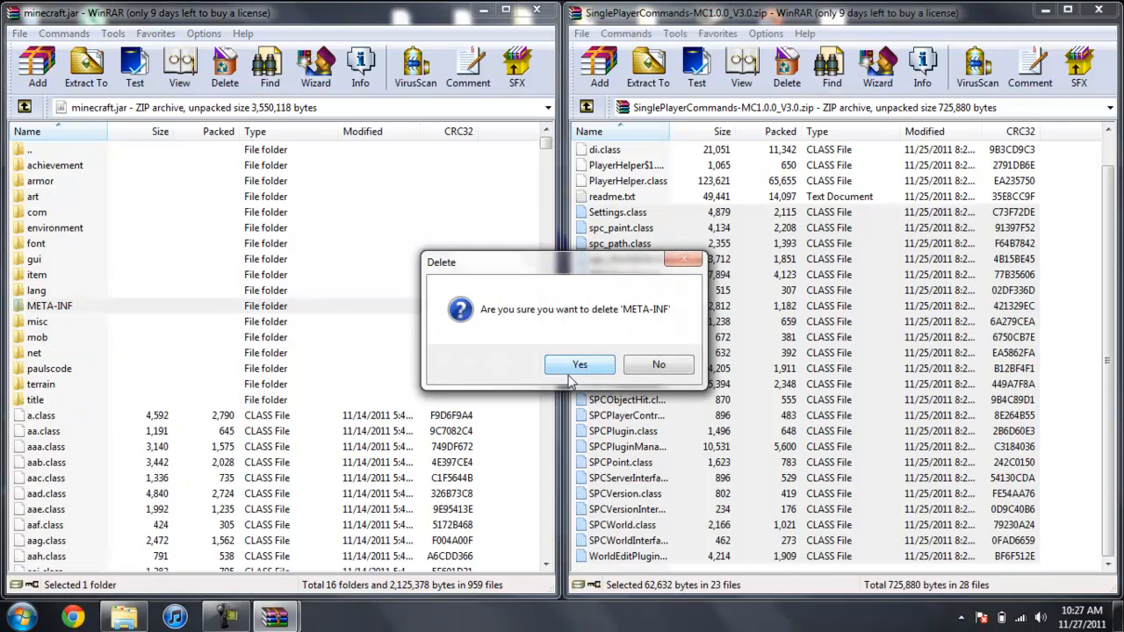
click(579, 364)
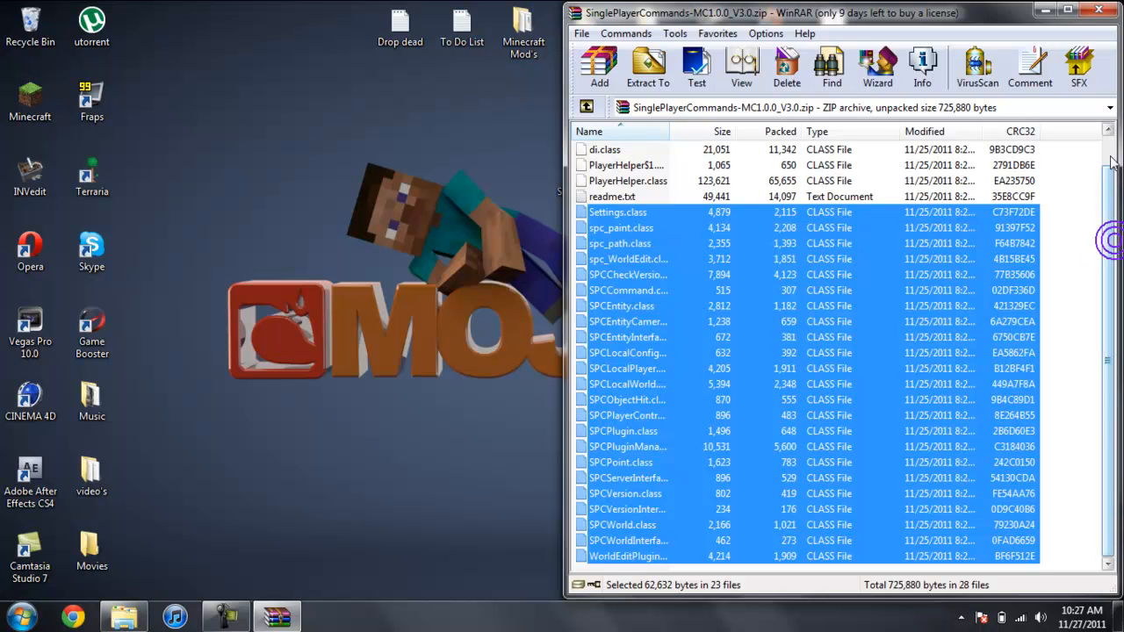
Pick WorldEdit.jar in the mod zip to copy into the bin folder.
scroll(up, 3)
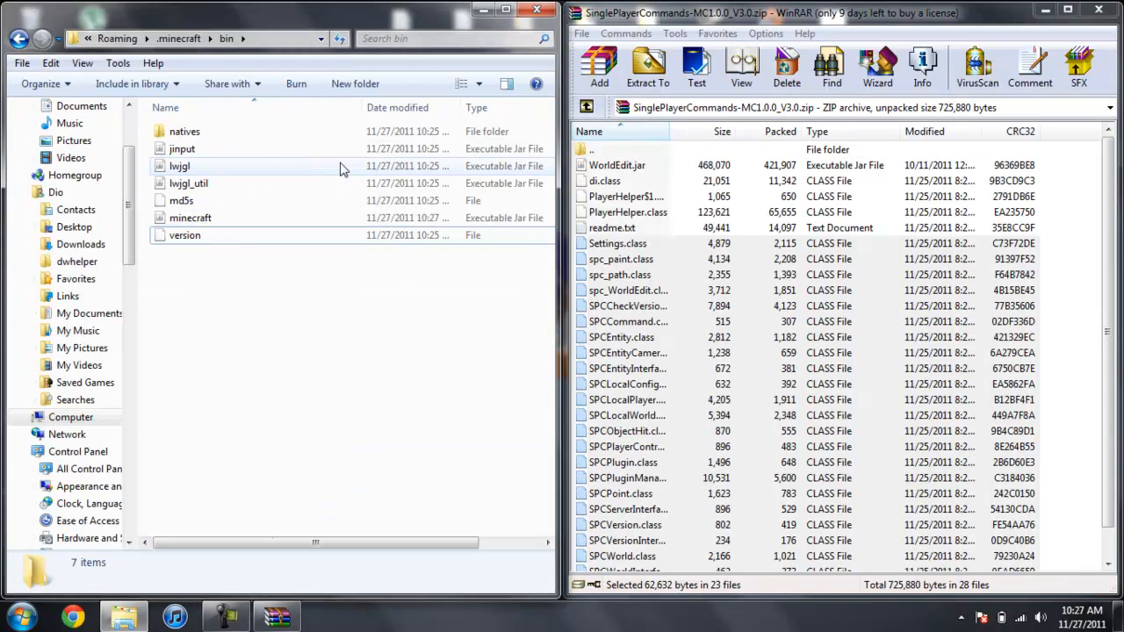
click(617, 166)
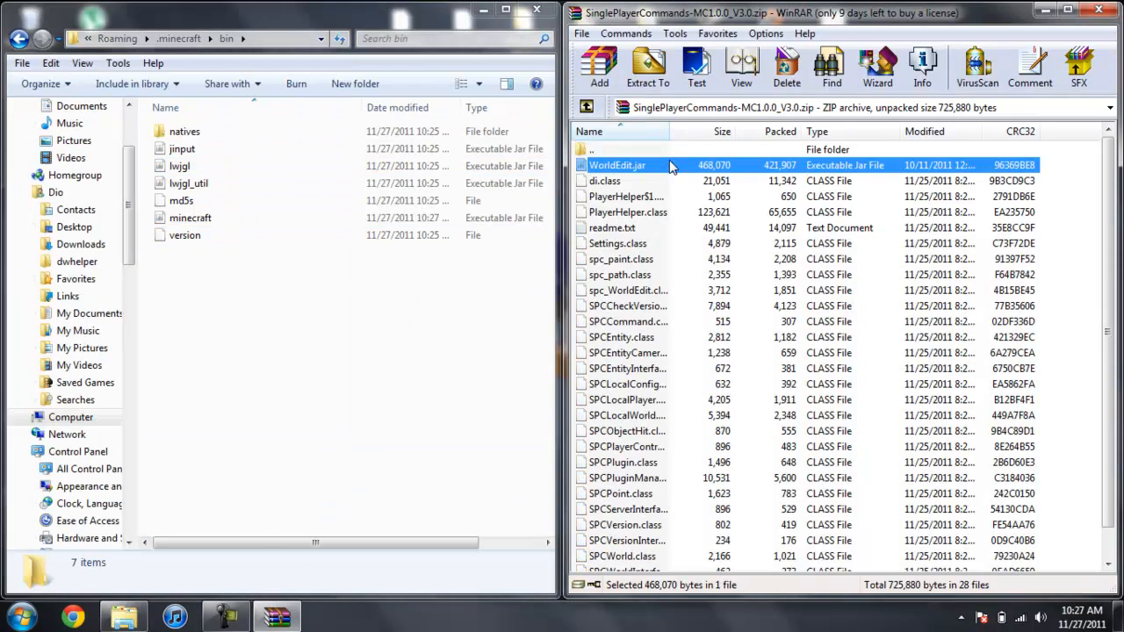
mouse_move(659, 172)
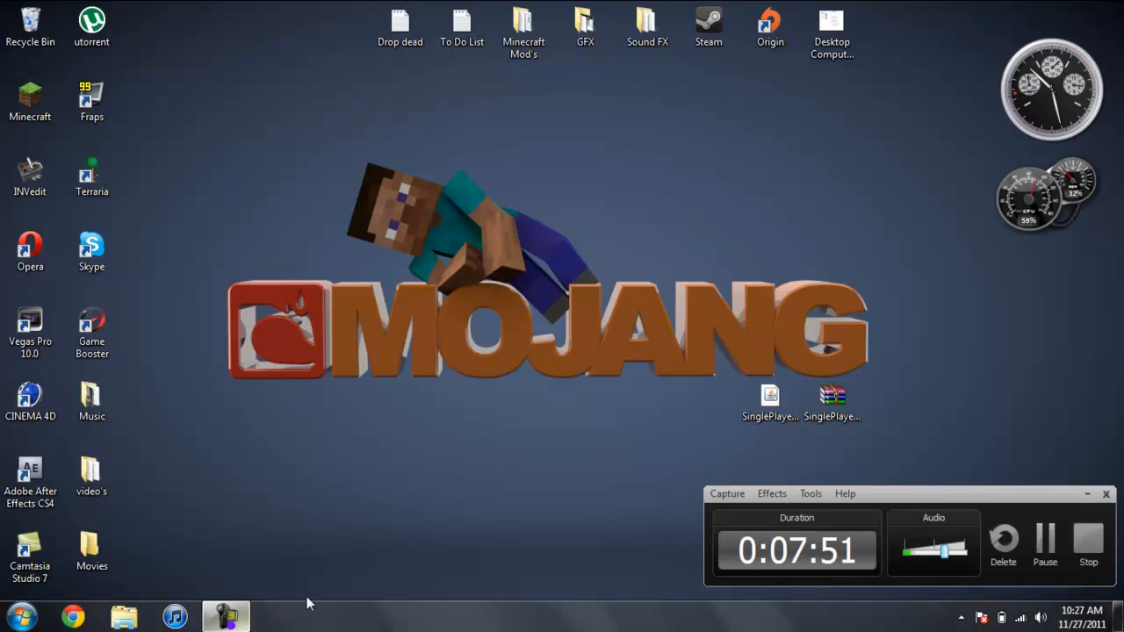
mouse_move(527, 512)
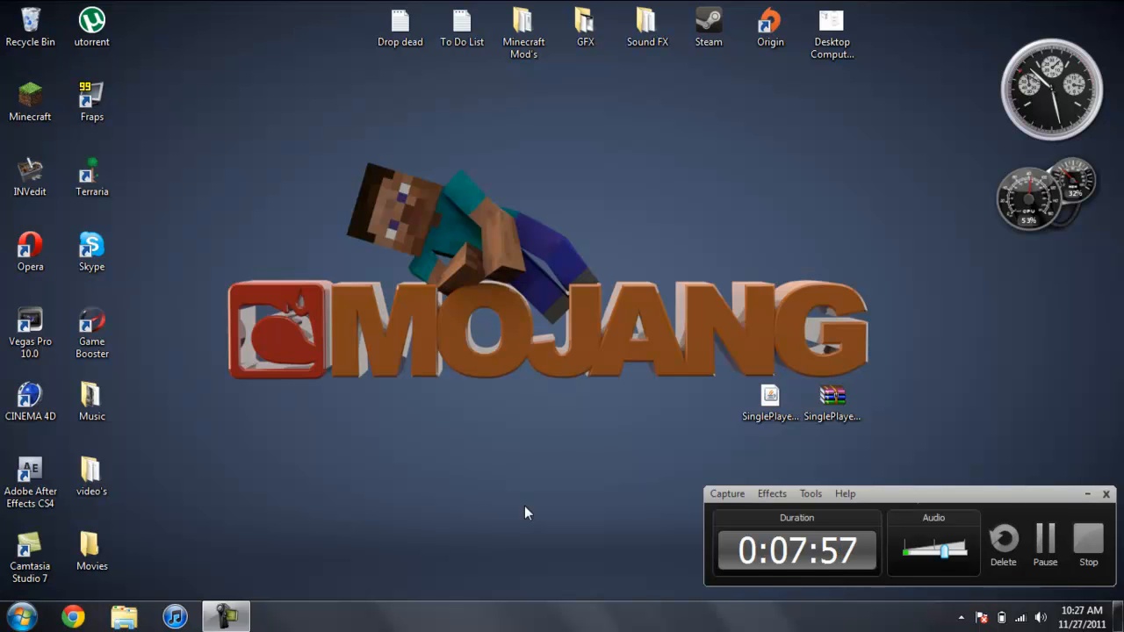
mouse_move(838, 347)
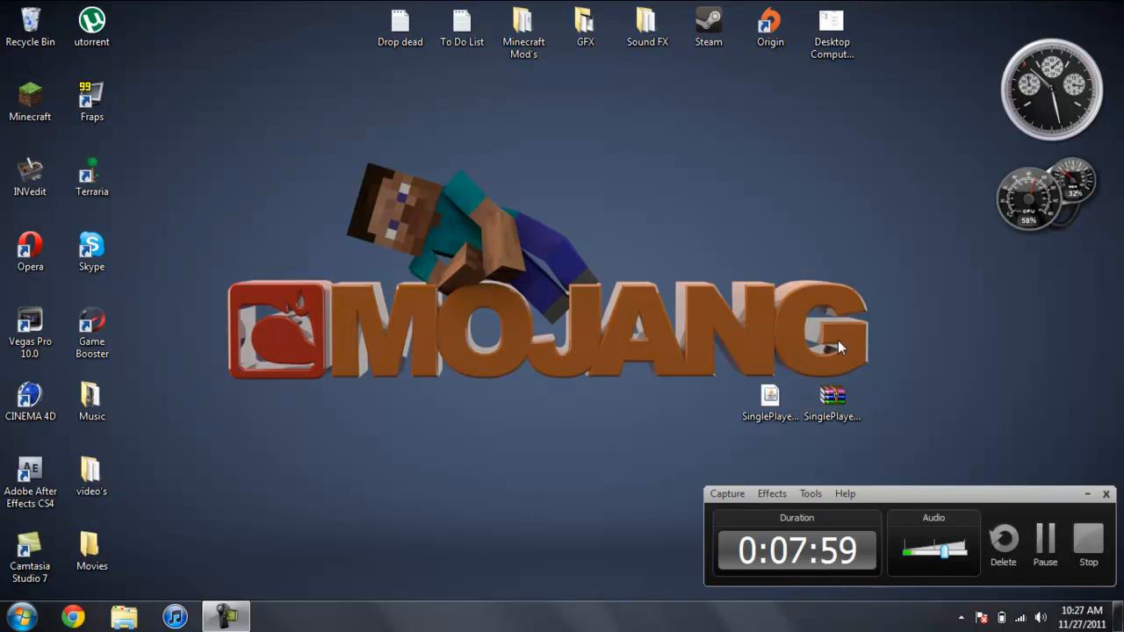
mouse_move(925, 413)
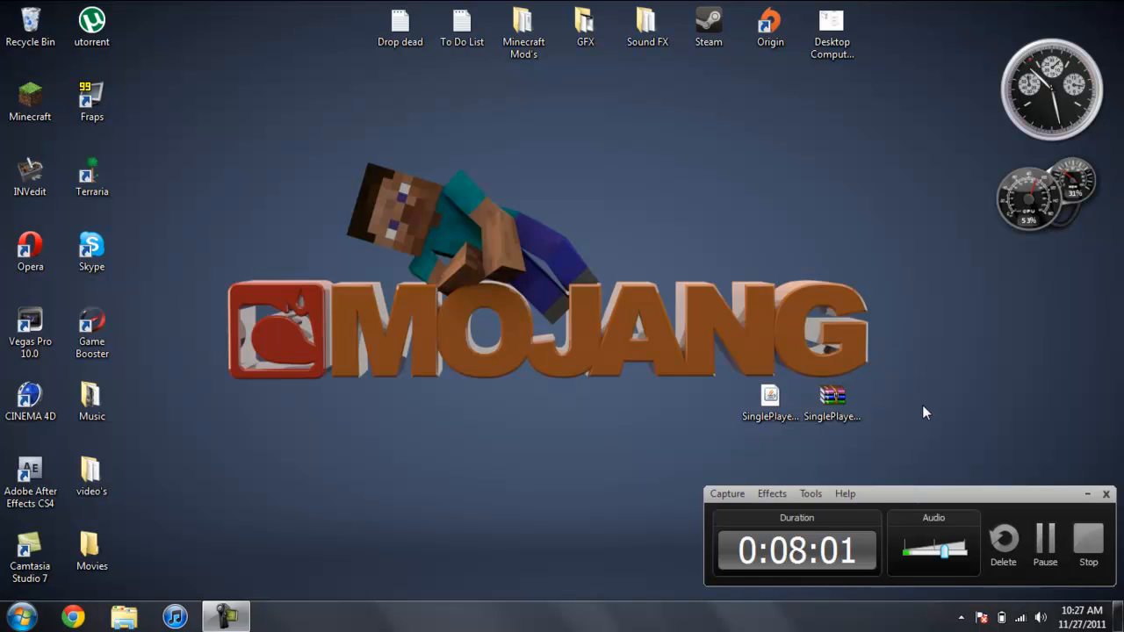